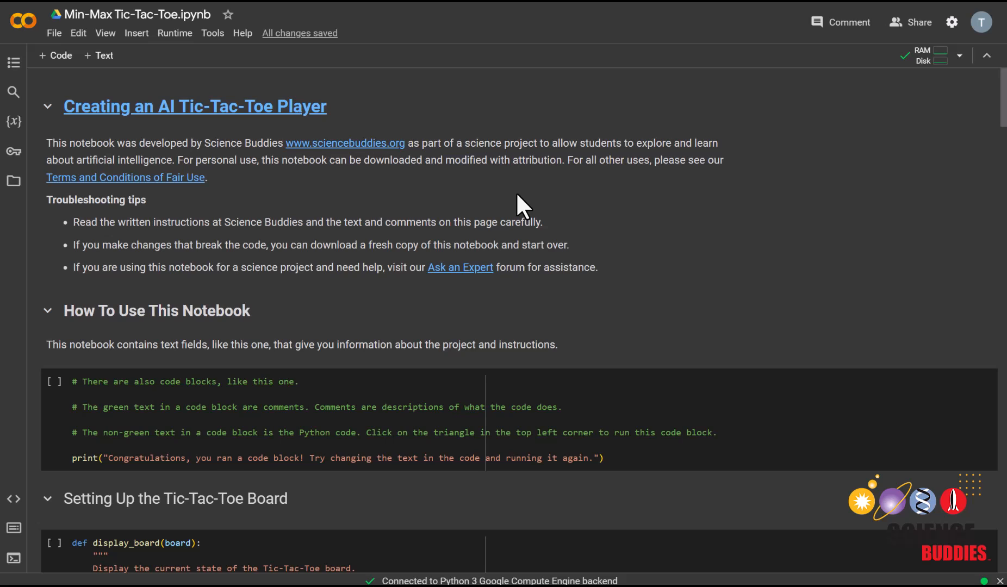
{"action": "mouse_move", "coordinate": [516, 184]}
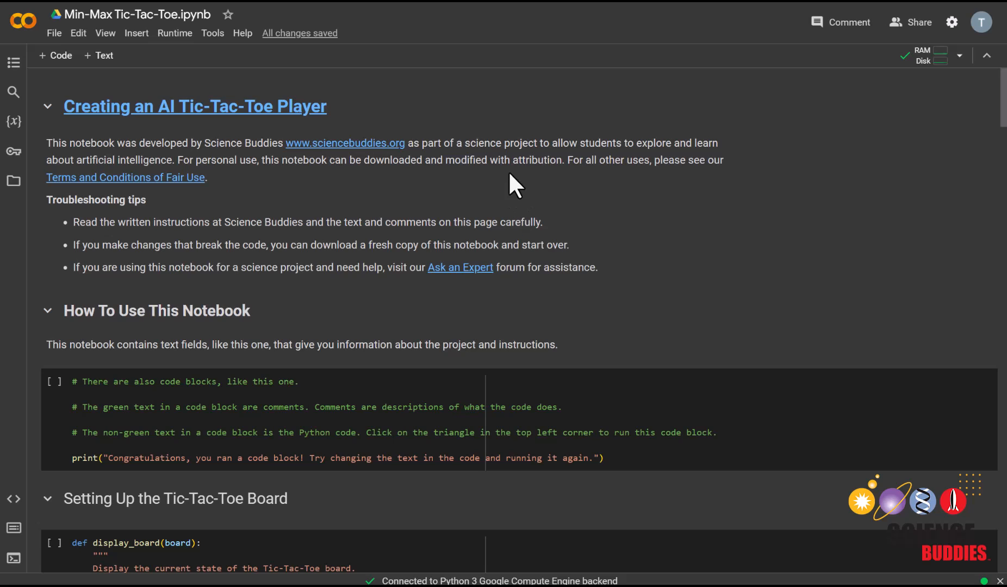
Run the example code cell under How To Use This Notebook until it prints its congratulations message.
{"action": "scroll", "scroll_direction": "down", "scroll_amount": 3}
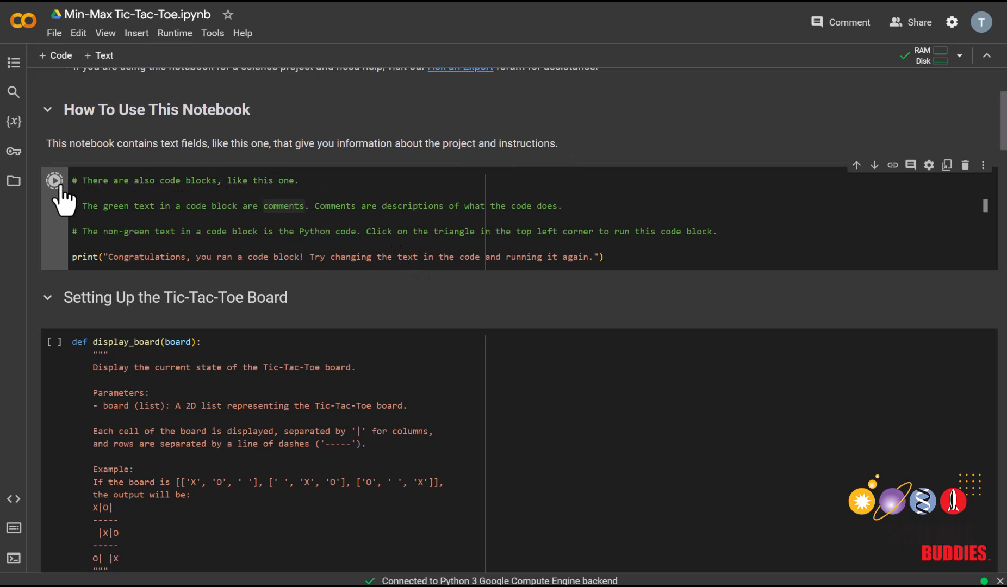
{"action": "left_click", "coordinate": [54, 180]}
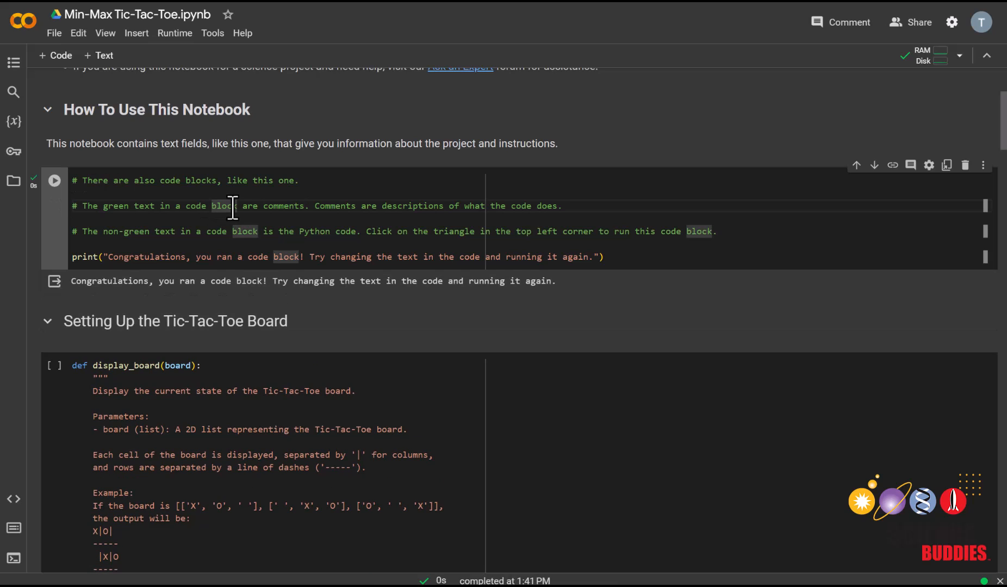
{"action": "left_click", "coordinate": [54, 181]}
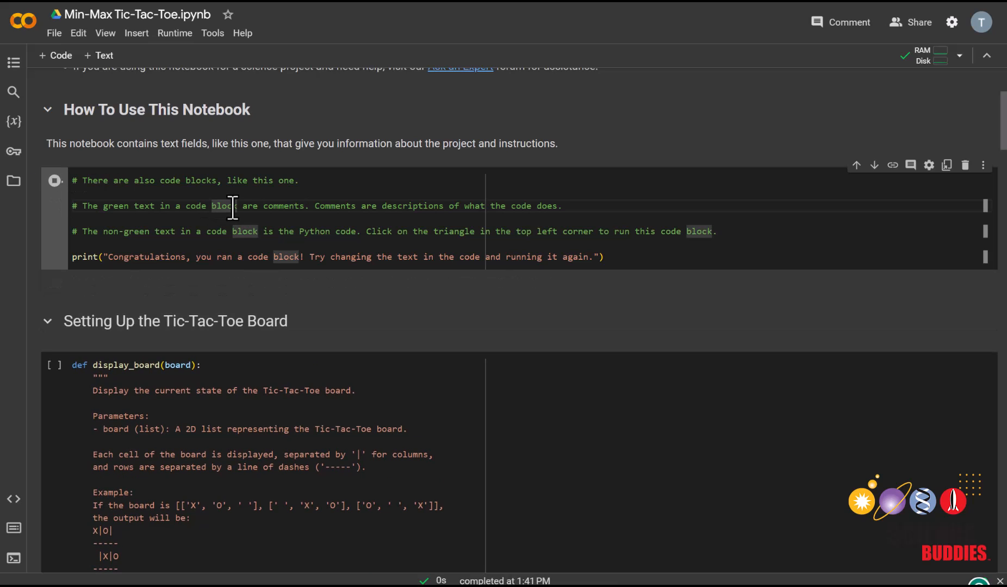
{"action": "left_click", "coordinate": [55, 181]}
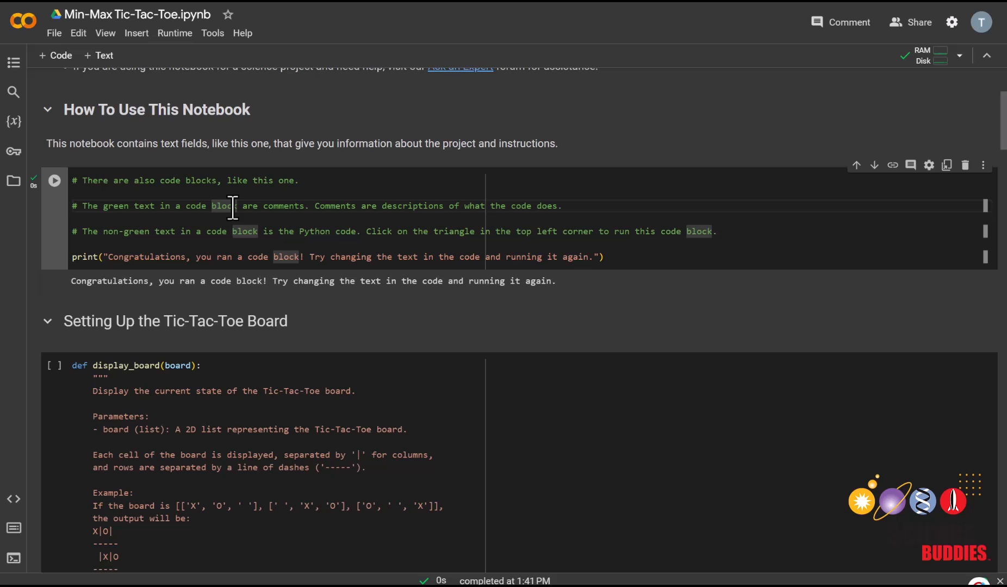
{"action": "mouse_move", "coordinate": [247, 324]}
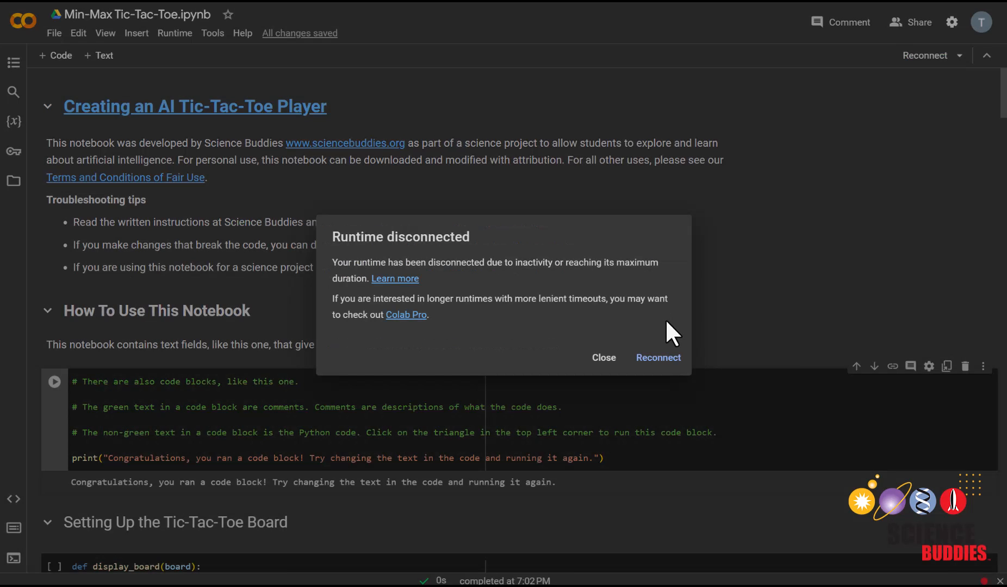
{"action": "mouse_move", "coordinate": [680, 324]}
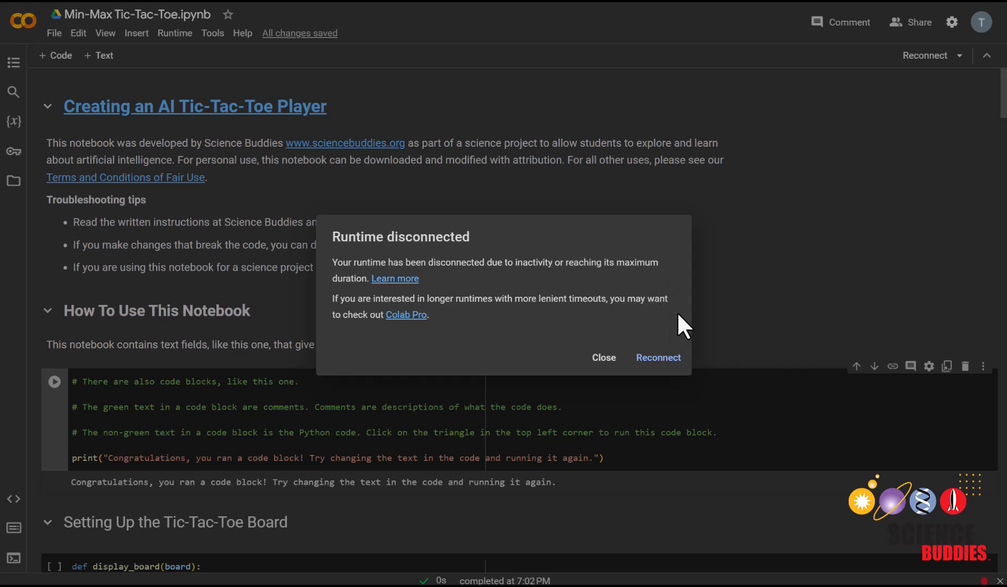
{"action": "mouse_move", "coordinate": [658, 357]}
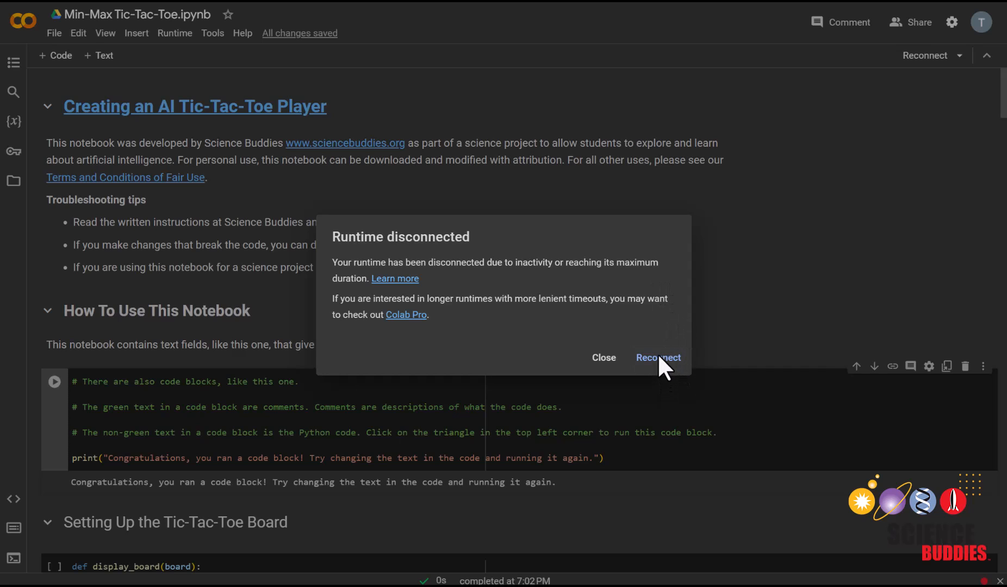
Reconnect the disconnected notebook runtime, then bring up the Runtime menu options.
{"action": "left_click", "coordinate": [658, 358]}
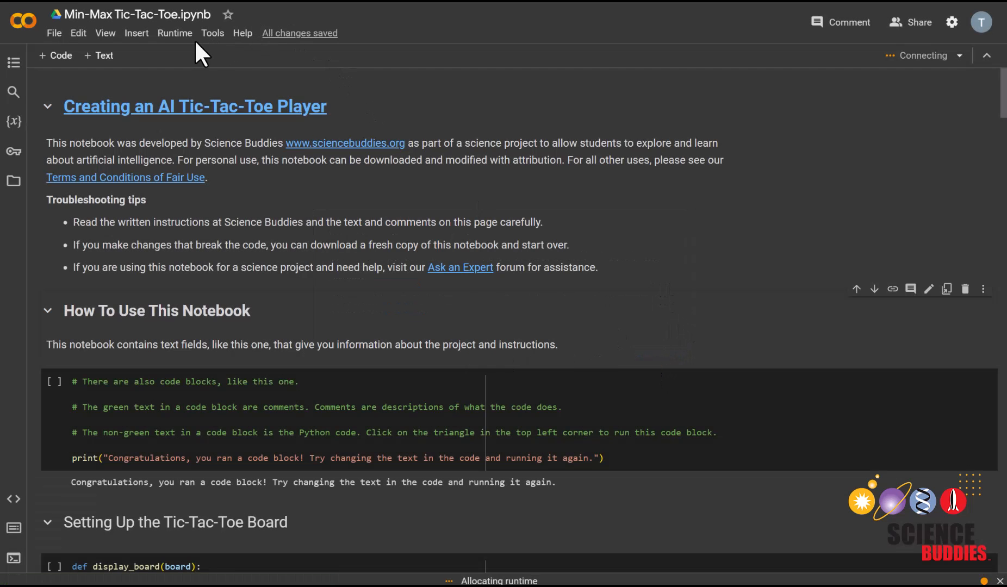
{"action": "mouse_move", "coordinate": [174, 32]}
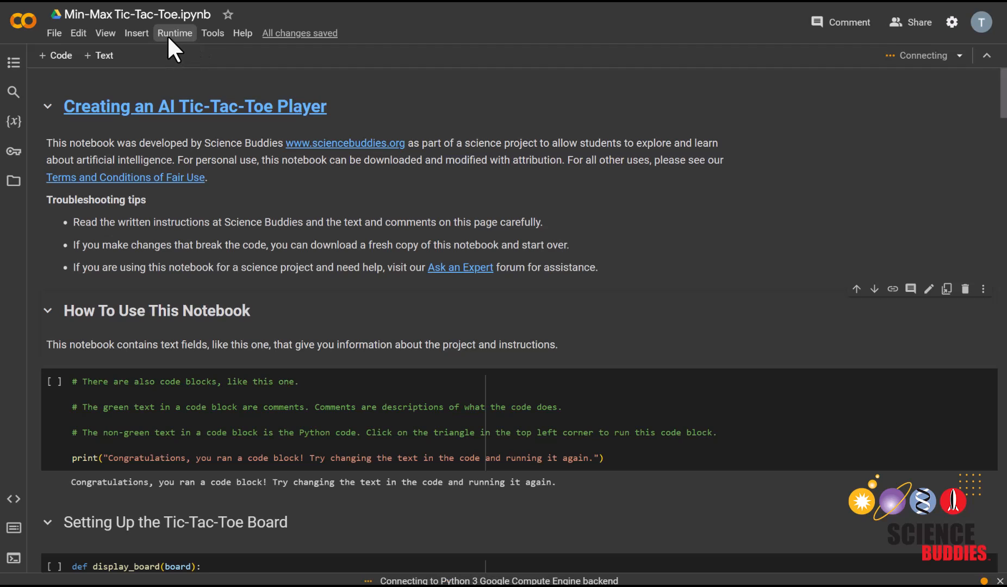
{"action": "left_click", "coordinate": [174, 32]}
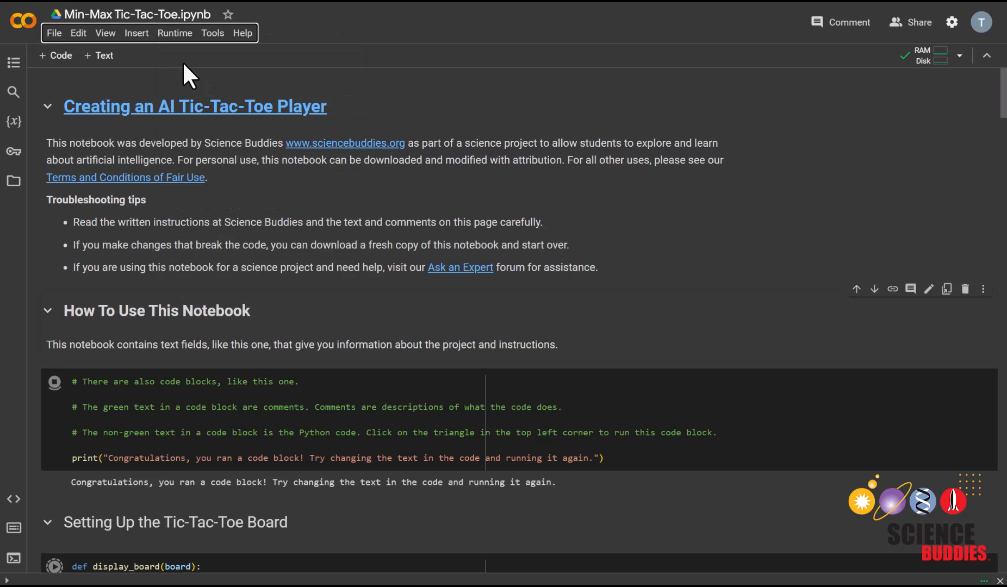
{"action": "scroll", "scroll_direction": "down", "scroll_amount": 3}
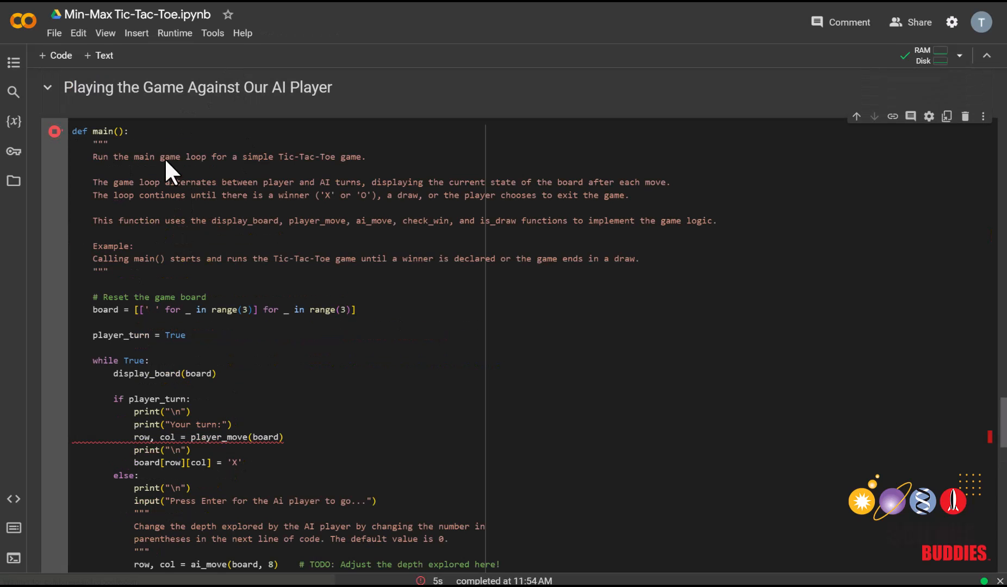
{"action": "left_click", "coordinate": [176, 32]}
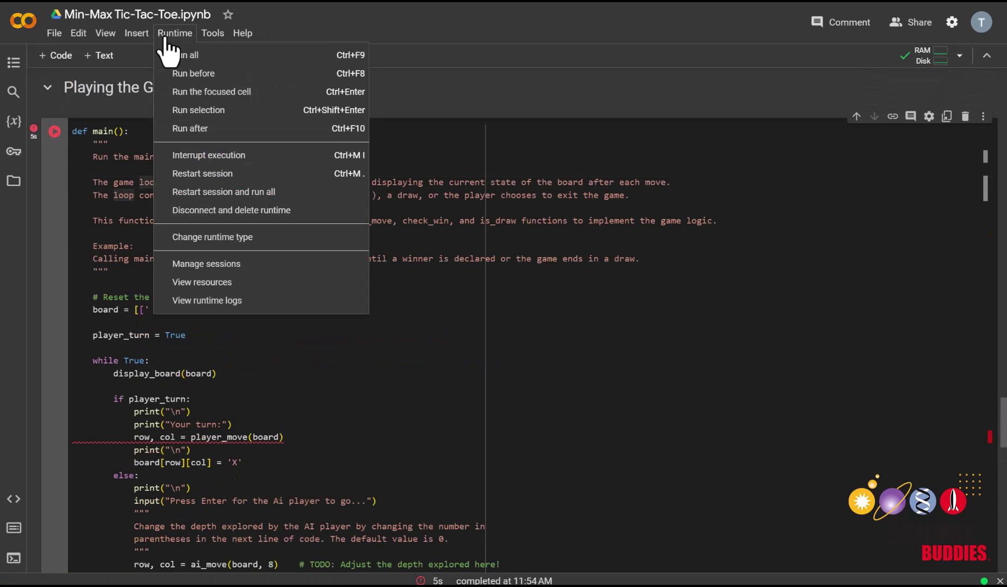
{"action": "mouse_move", "coordinate": [334, 91]}
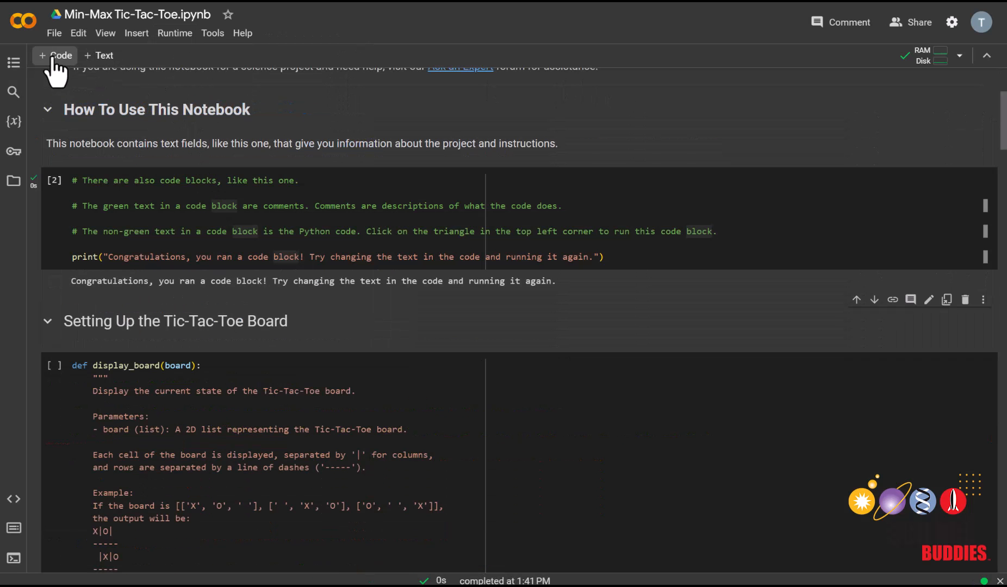
{"action": "left_click", "coordinate": [55, 55]}
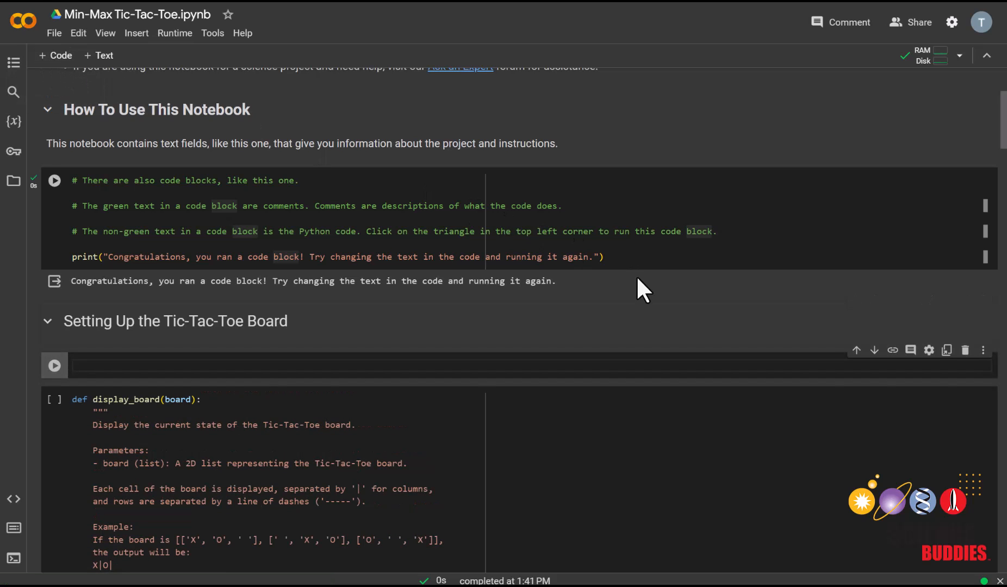
{"action": "mouse_move", "coordinate": [966, 350]}
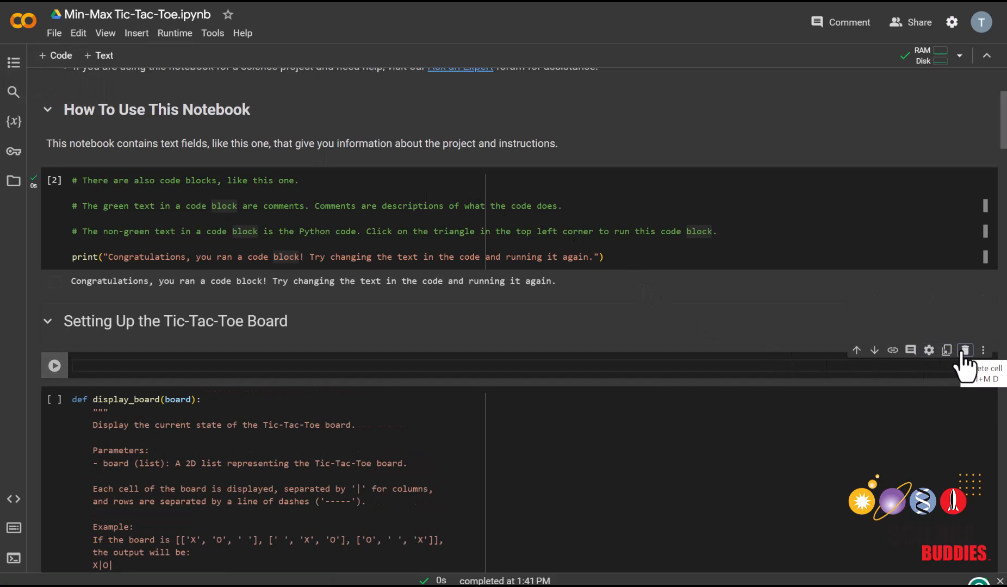
{"action": "left_click", "coordinate": [965, 350]}
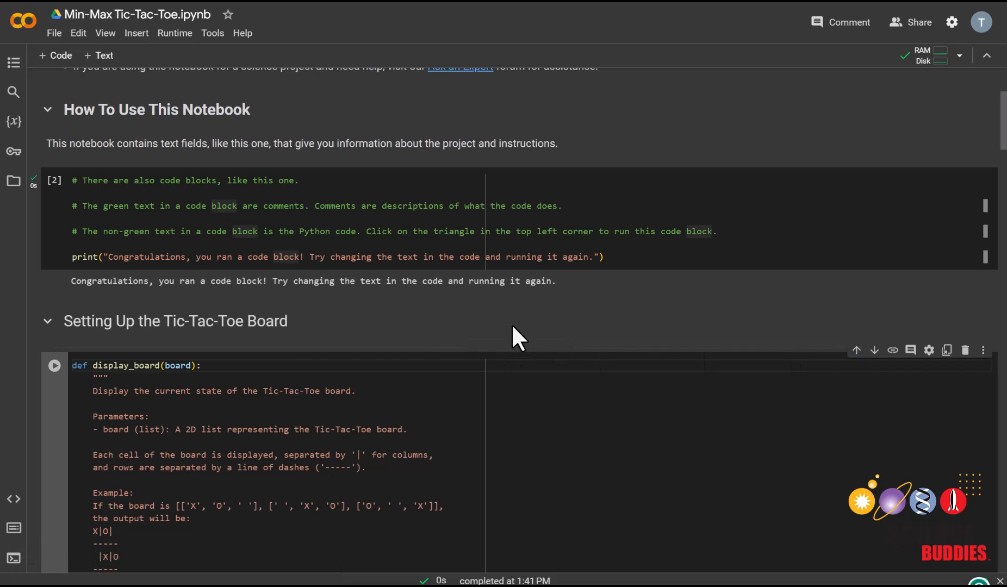
{"action": "mouse_move", "coordinate": [533, 317]}
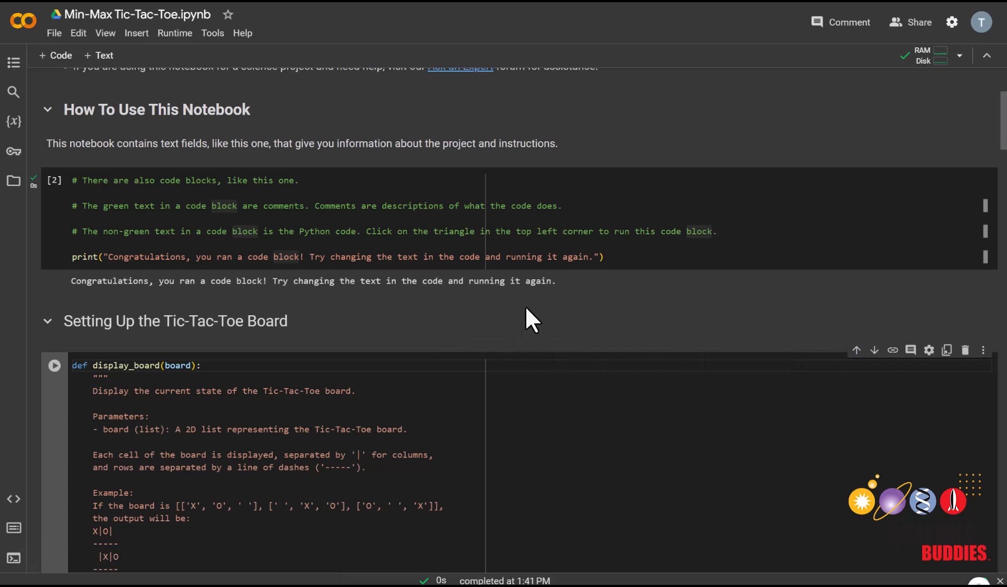
Run the board-creation cell so display_board prints an empty 3x3 Tic-Tac-Toe grid.
{"action": "scroll", "scroll_direction": "down", "scroll_amount": 3}
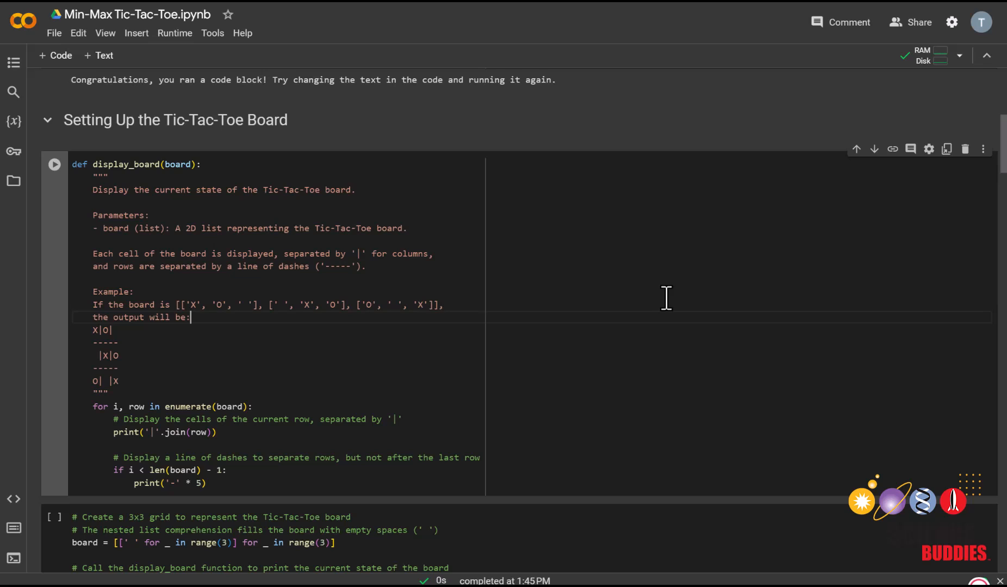
{"action": "mouse_move", "coordinate": [501, 273]}
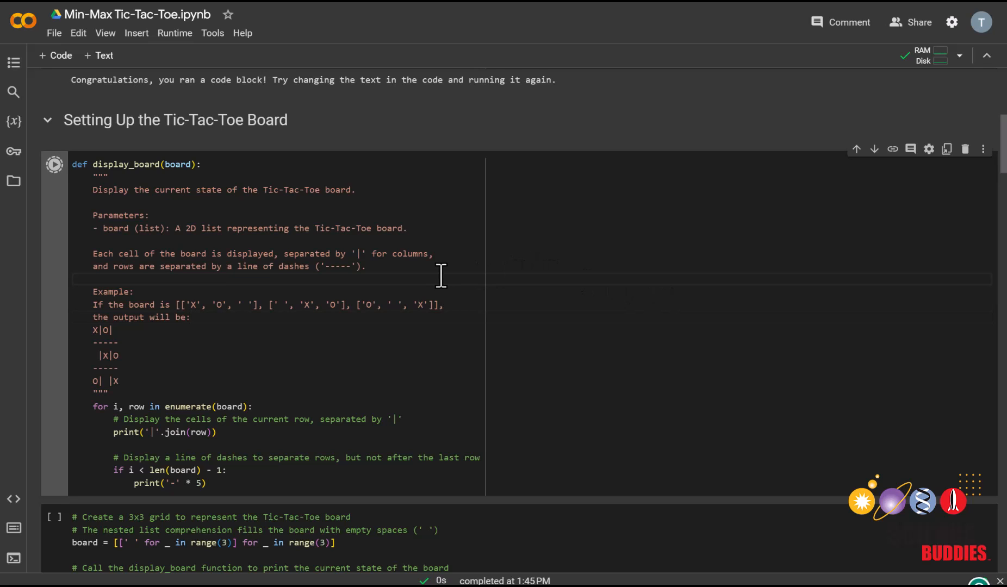
{"action": "scroll", "scroll_direction": "down", "scroll_amount": 3}
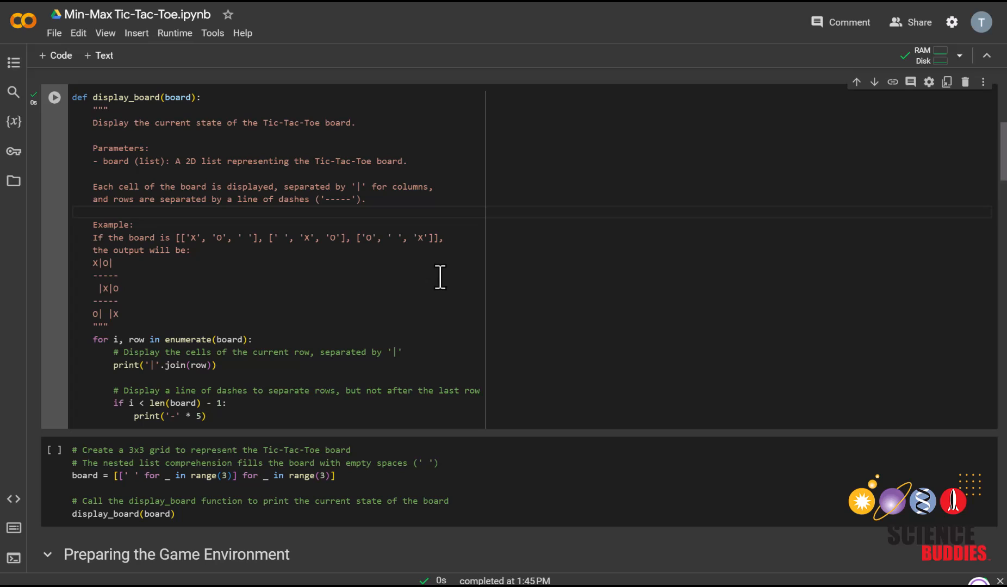
{"action": "left_click", "coordinate": [252, 475]}
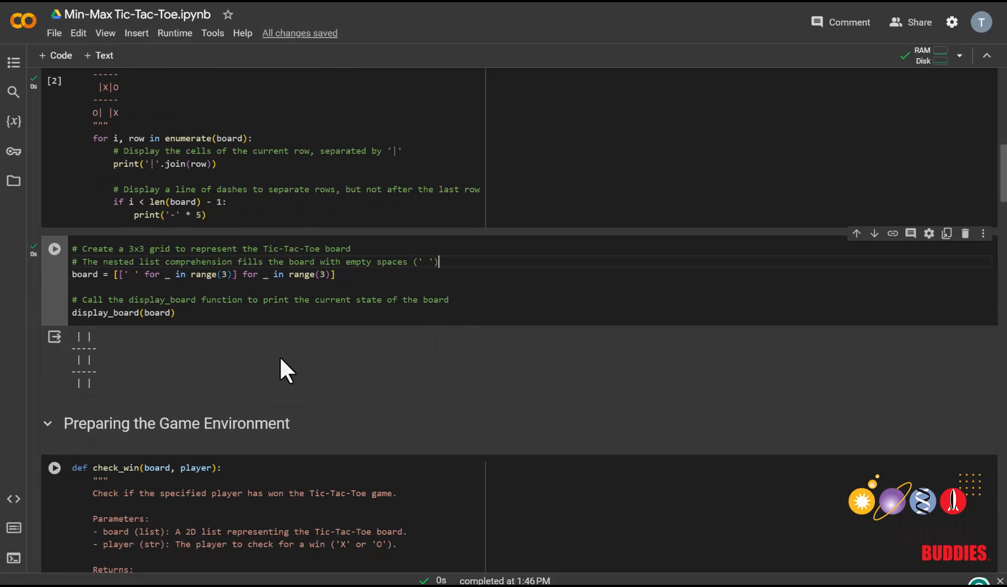
{"action": "mouse_move", "coordinate": [66, 381]}
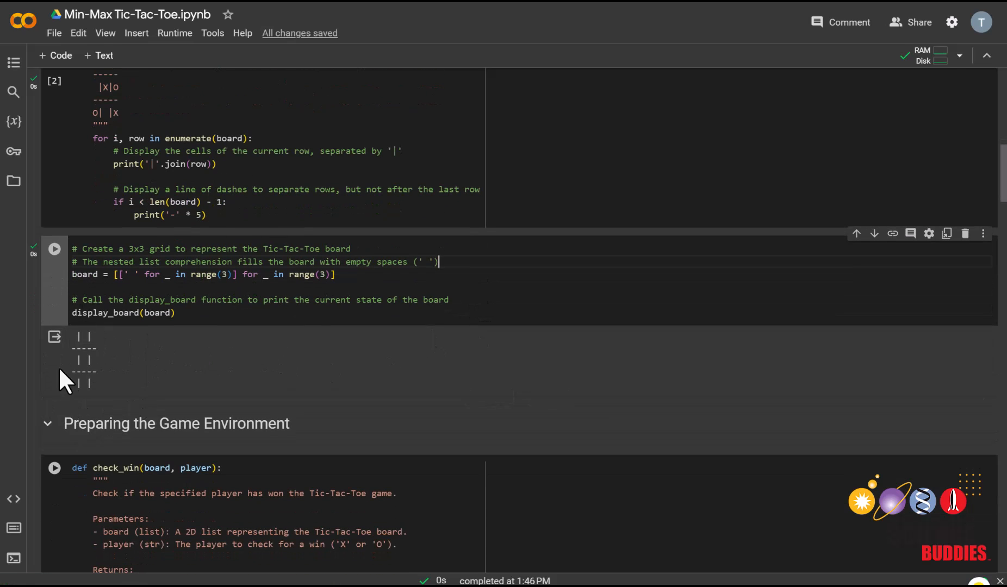
Scroll through Preparing the Game Environment to the check_win function cell and run it.
{"action": "scroll", "scroll_direction": "down", "scroll_amount": 3}
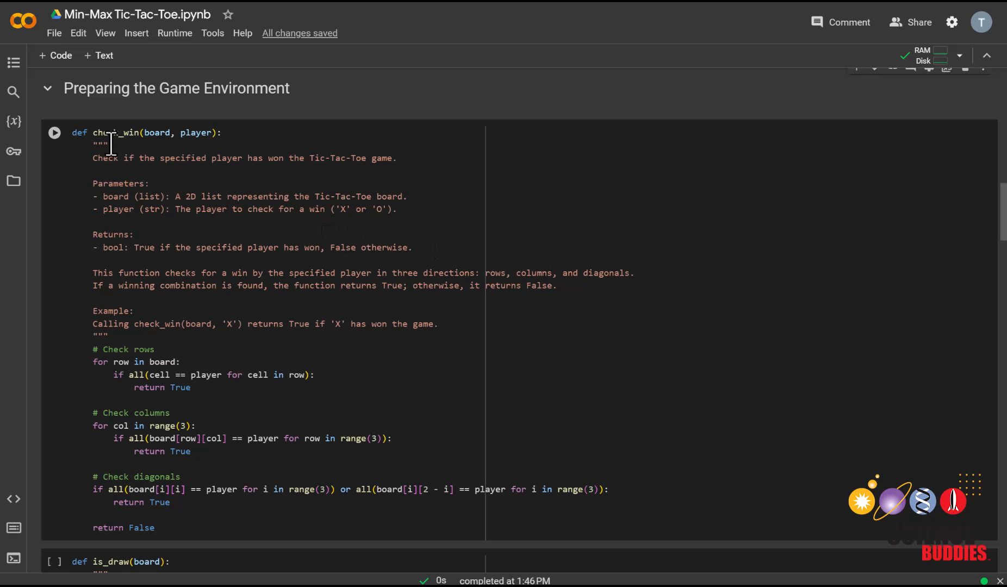
{"action": "mouse_move", "coordinate": [260, 233]}
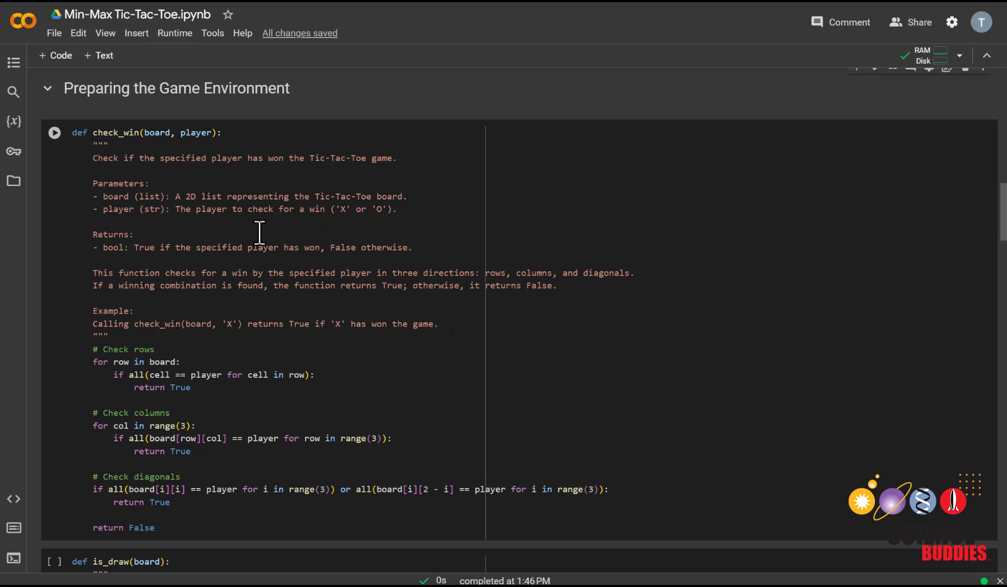
{"action": "scroll", "scroll_direction": "down", "scroll_amount": 3}
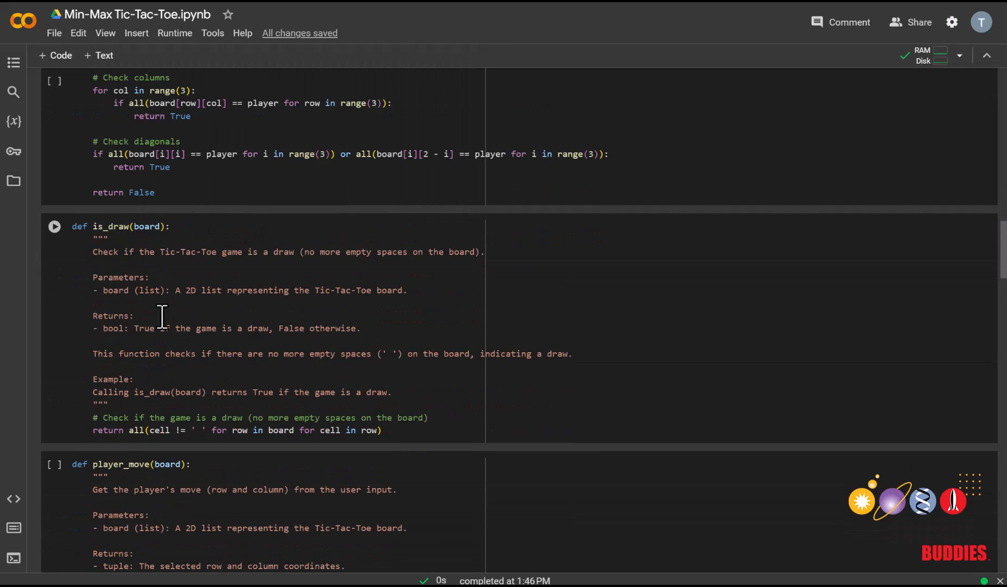
{"action": "scroll", "scroll_direction": "down", "scroll_amount": 3}
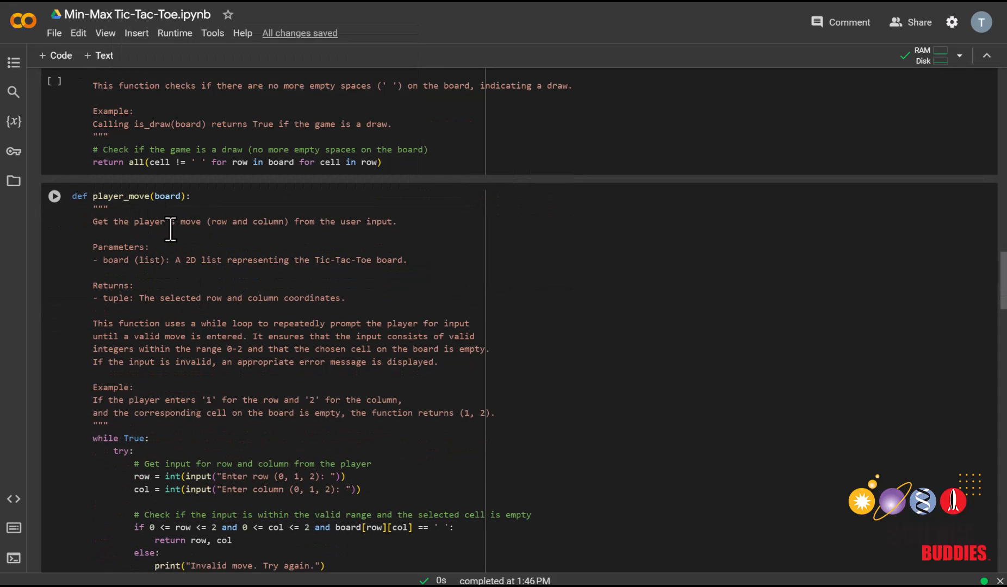
{"action": "mouse_move", "coordinate": [232, 273]}
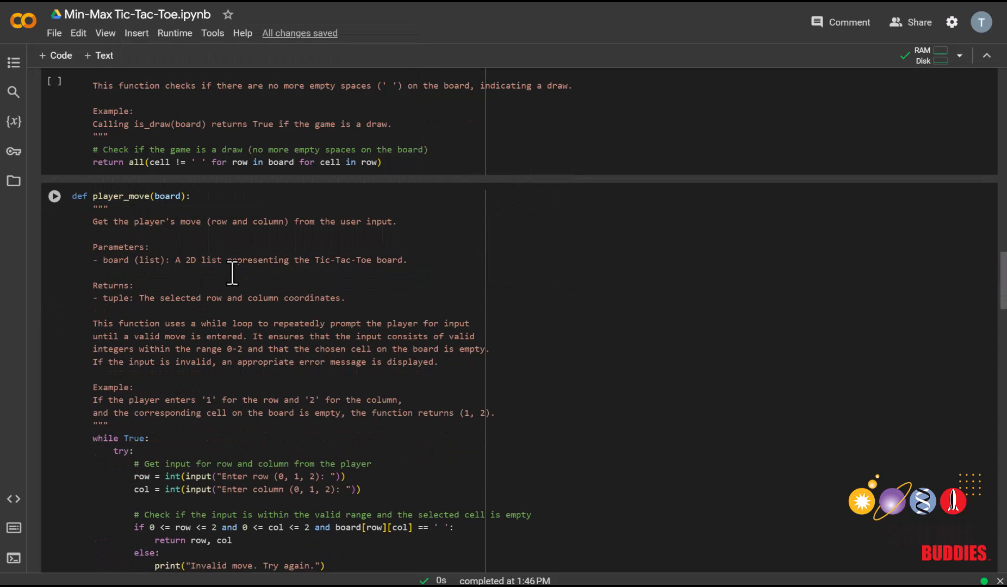
{"action": "mouse_move", "coordinate": [300, 298]}
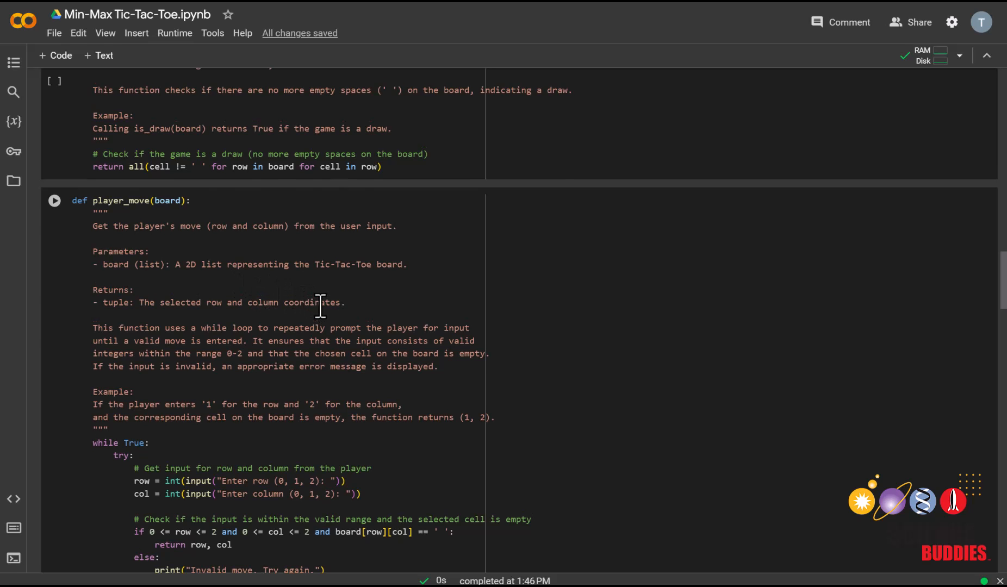
{"action": "scroll", "scroll_direction": "up", "scroll_amount": 3}
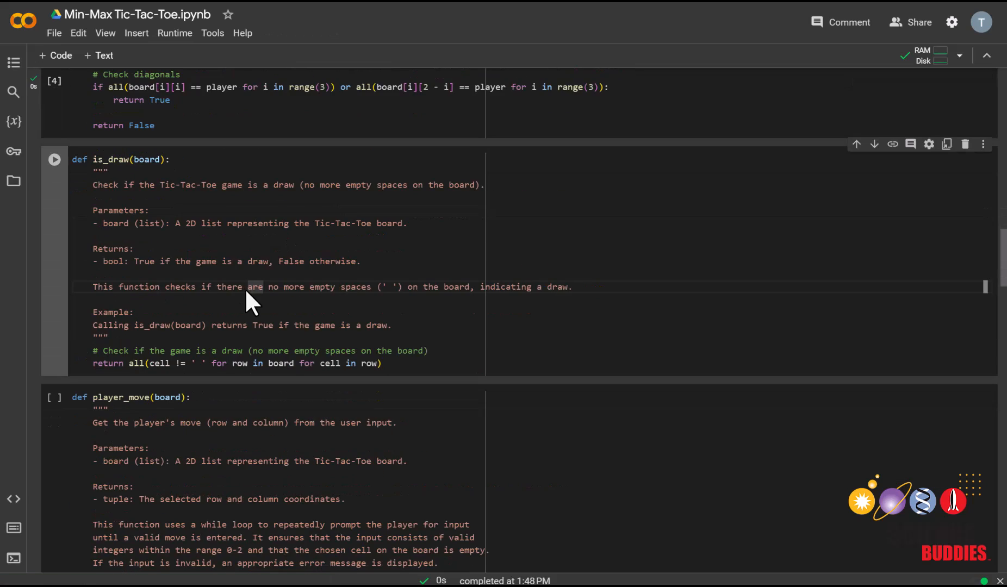
{"action": "scroll", "scroll_direction": "down", "scroll_amount": 3}
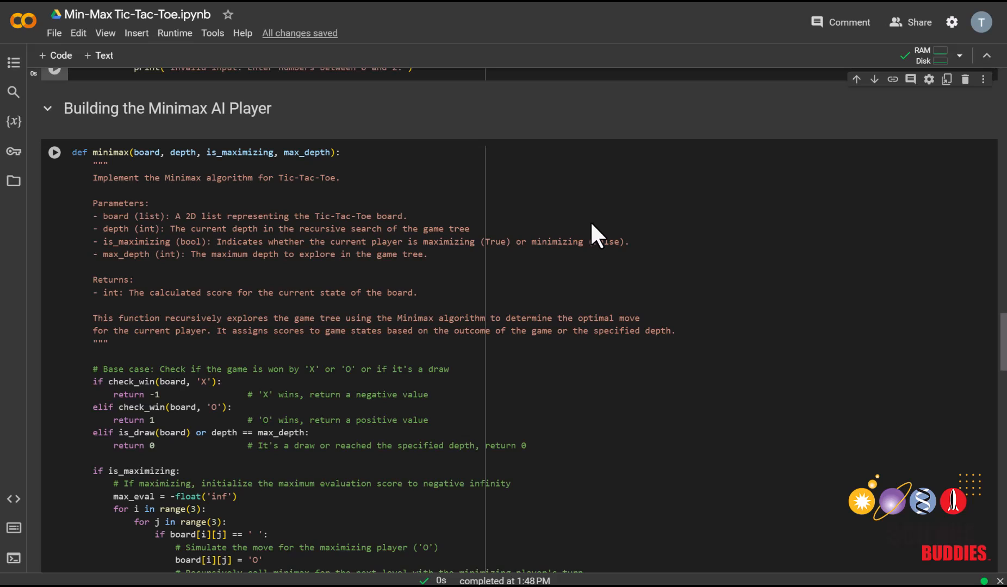
{"action": "scroll", "scroll_direction": "down", "scroll_amount": 3}
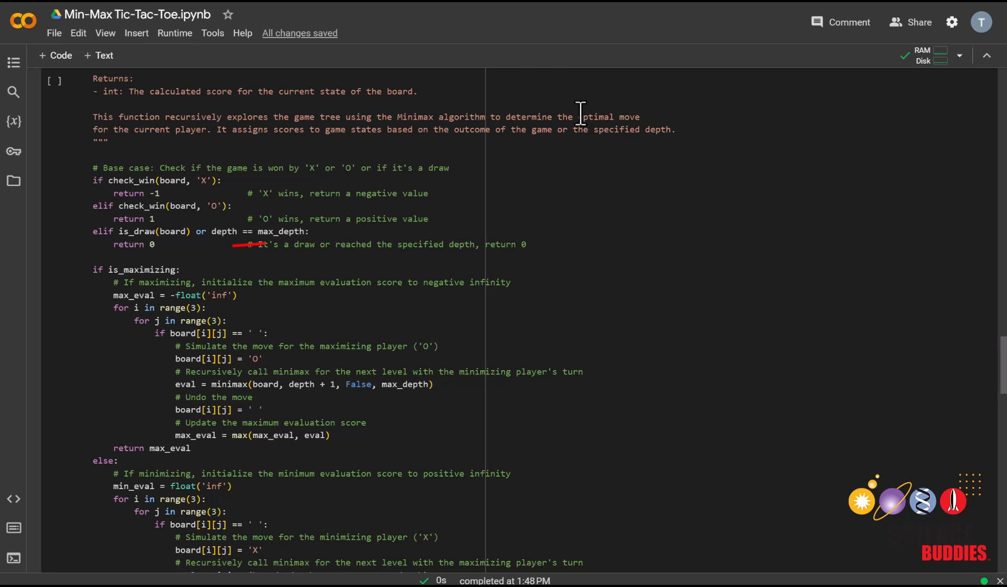
{"action": "scroll", "scroll_direction": "down", "scroll_amount": 3}
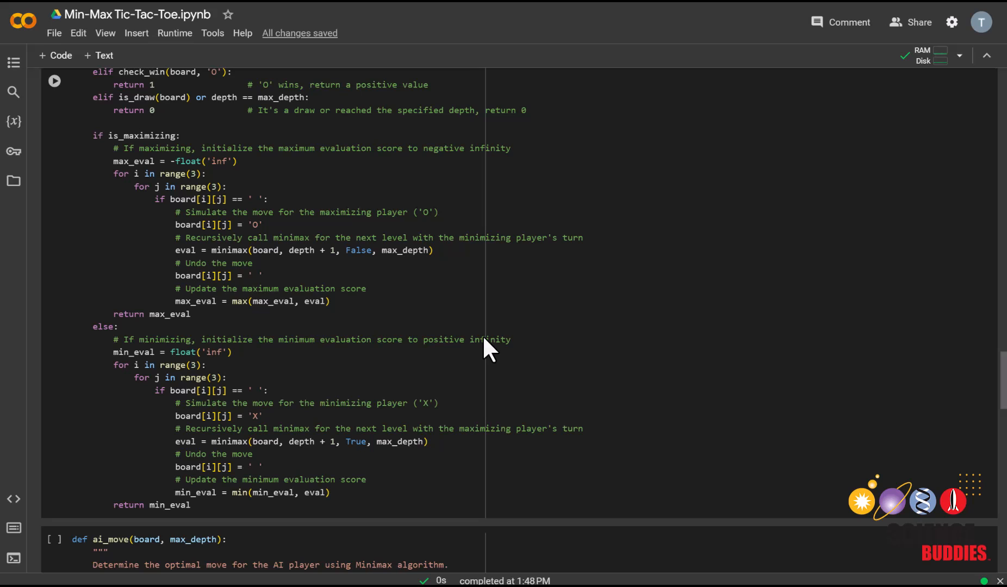
{"action": "scroll", "scroll_direction": "down", "scroll_amount": 3}
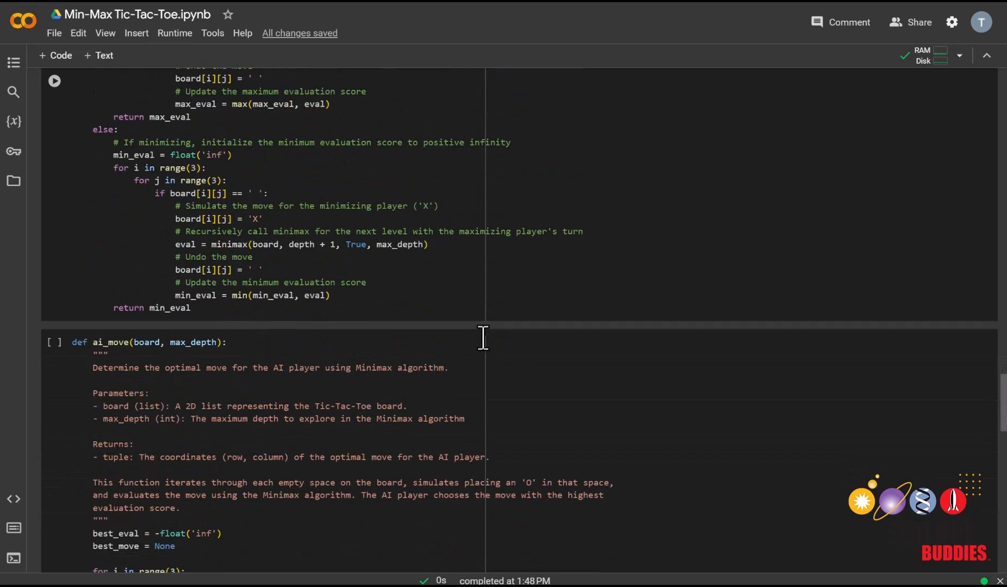
{"action": "scroll", "scroll_direction": "down", "scroll_amount": 3}
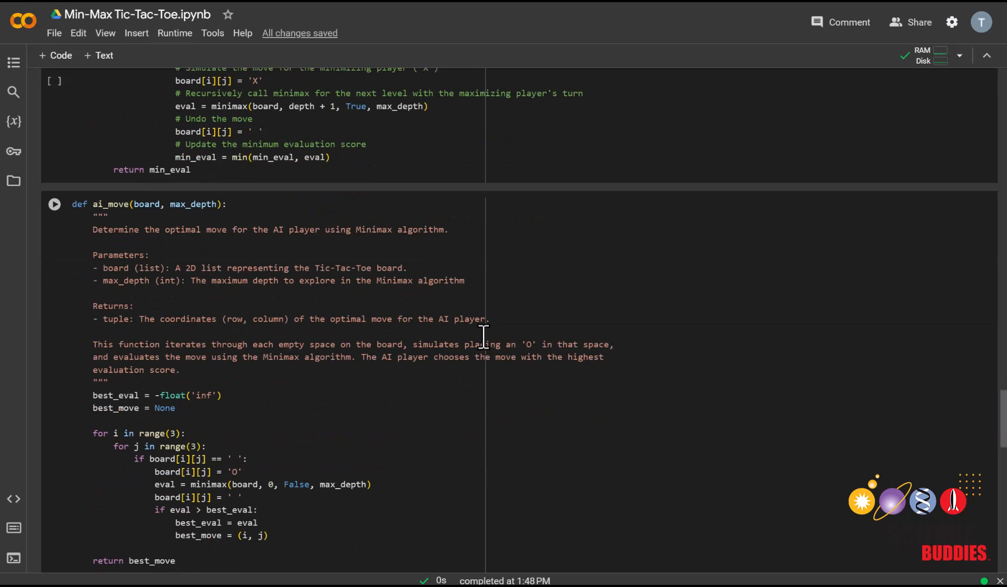
{"action": "scroll", "scroll_direction": "down", "scroll_amount": 3}
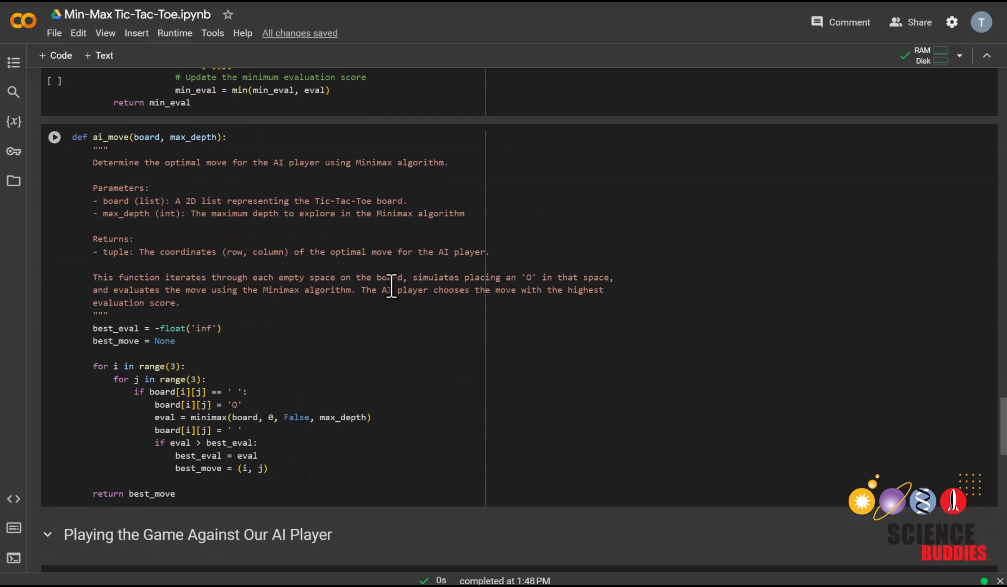
{"action": "mouse_move", "coordinate": [408, 280]}
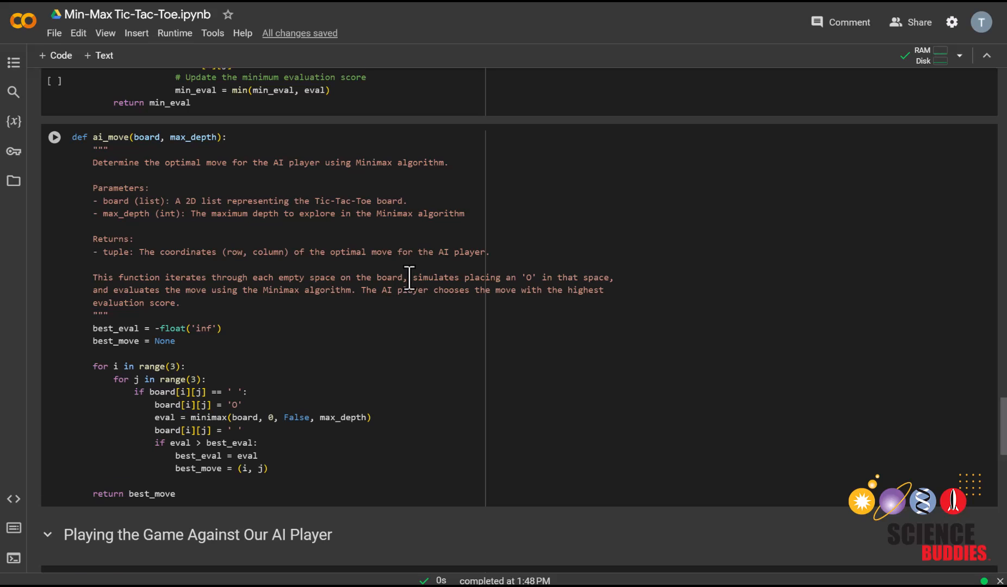
{"action": "scroll", "scroll_direction": "down", "scroll_amount": 3}
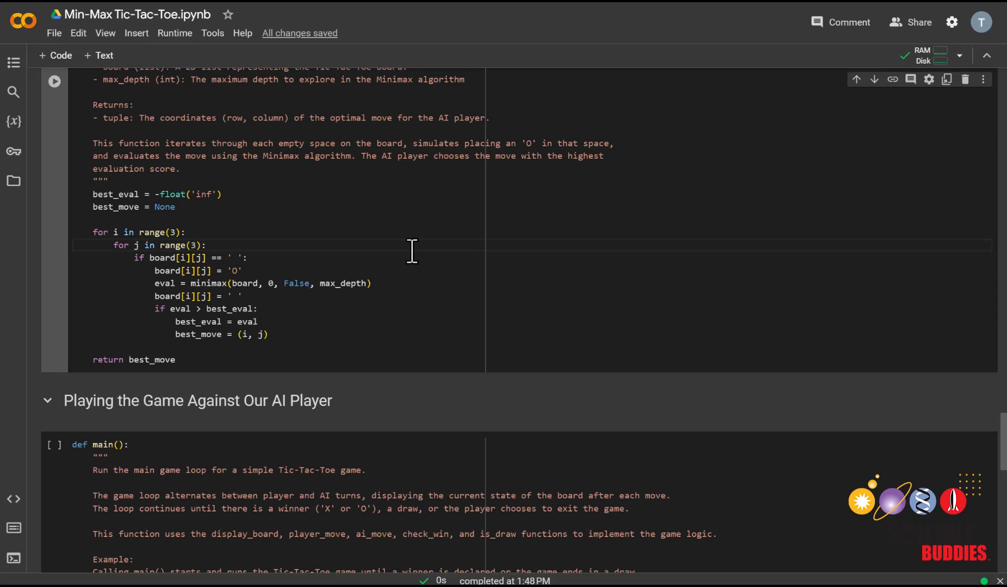
{"action": "scroll", "scroll_direction": "down", "scroll_amount": 3}
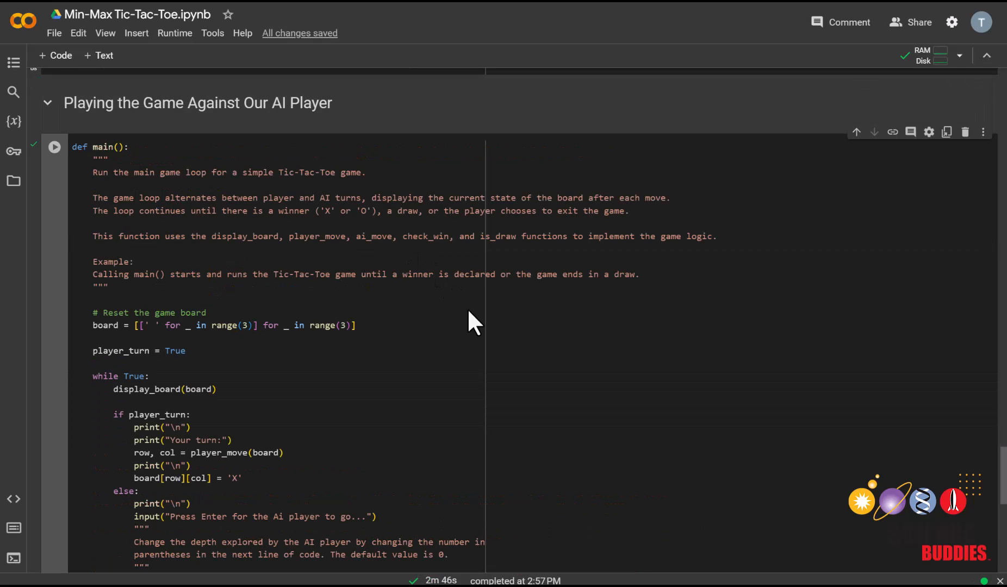
{"action": "mouse_move", "coordinate": [423, 321]}
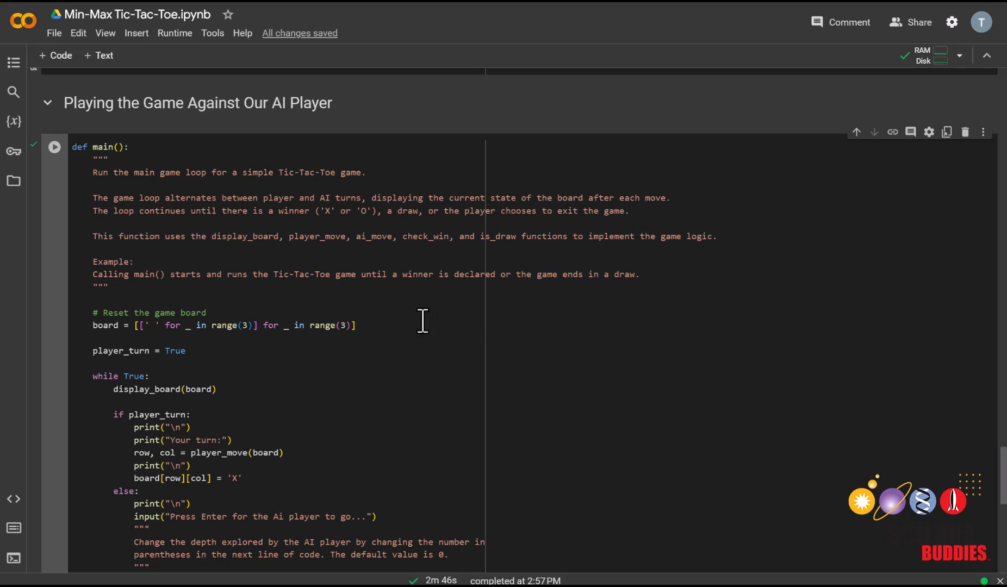
{"action": "scroll", "scroll_direction": "down", "scroll_amount": 3}
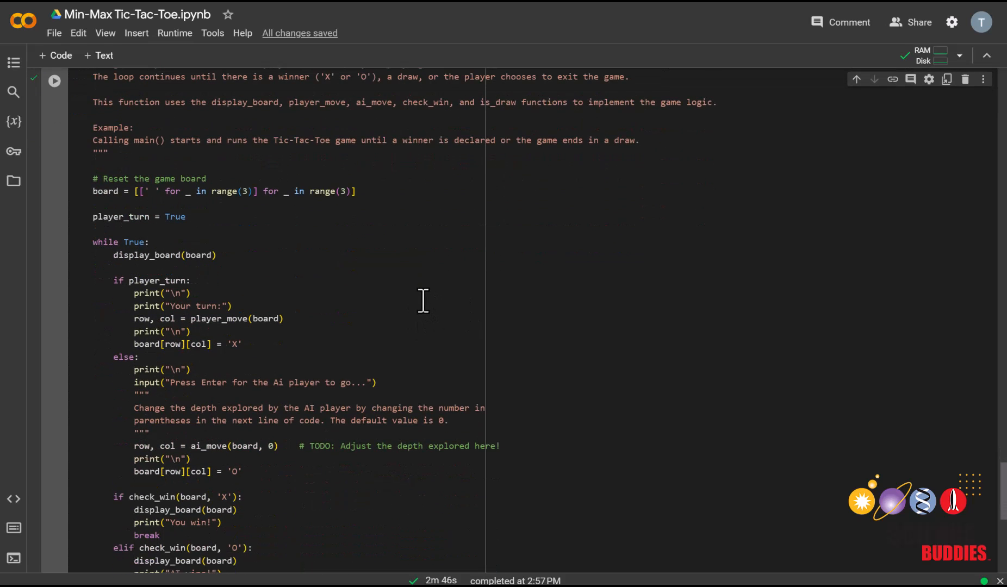
{"action": "scroll", "scroll_direction": "down", "scroll_amount": 3}
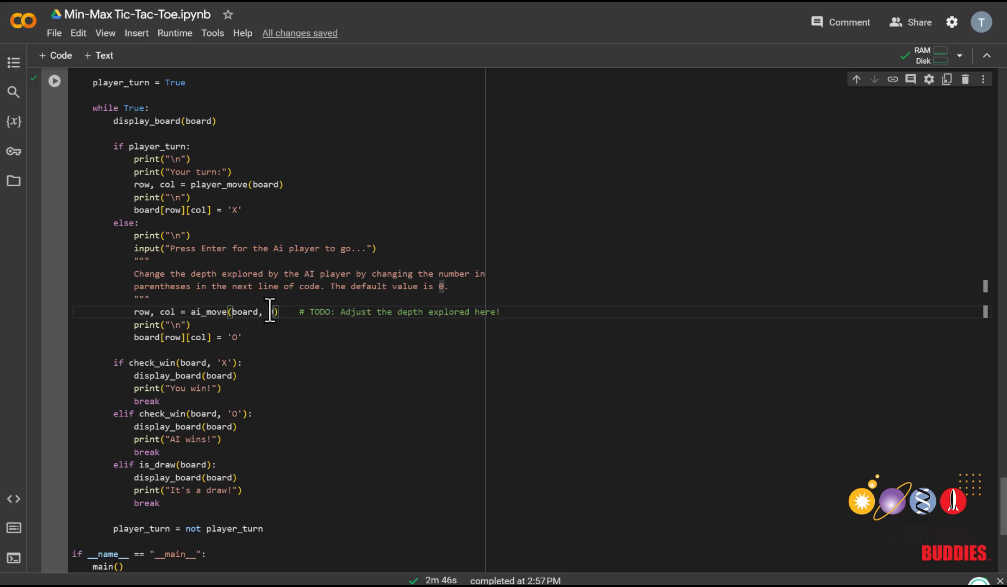
{"action": "type", "text": "0"}
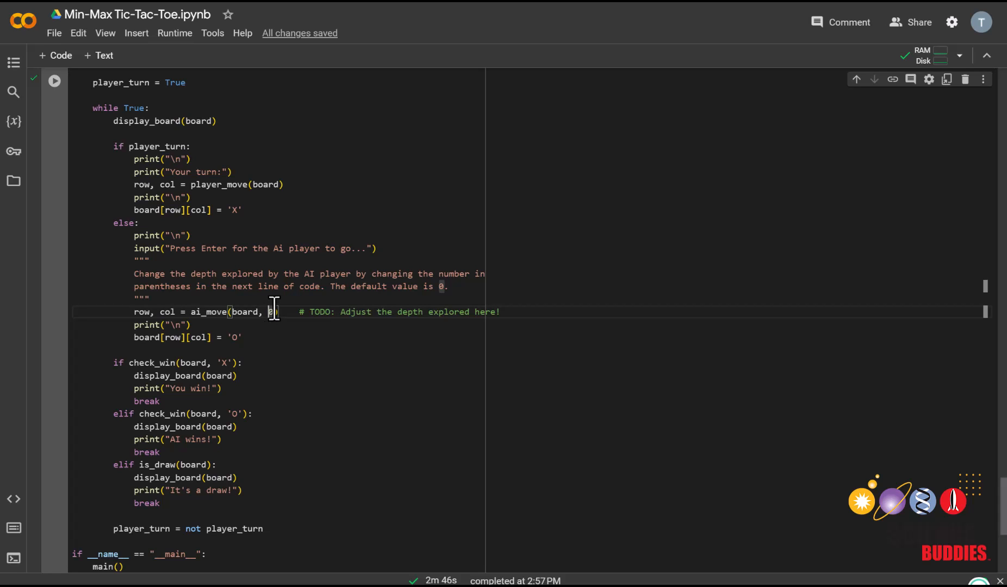
{"action": "scroll", "scroll_direction": "down", "scroll_amount": 3}
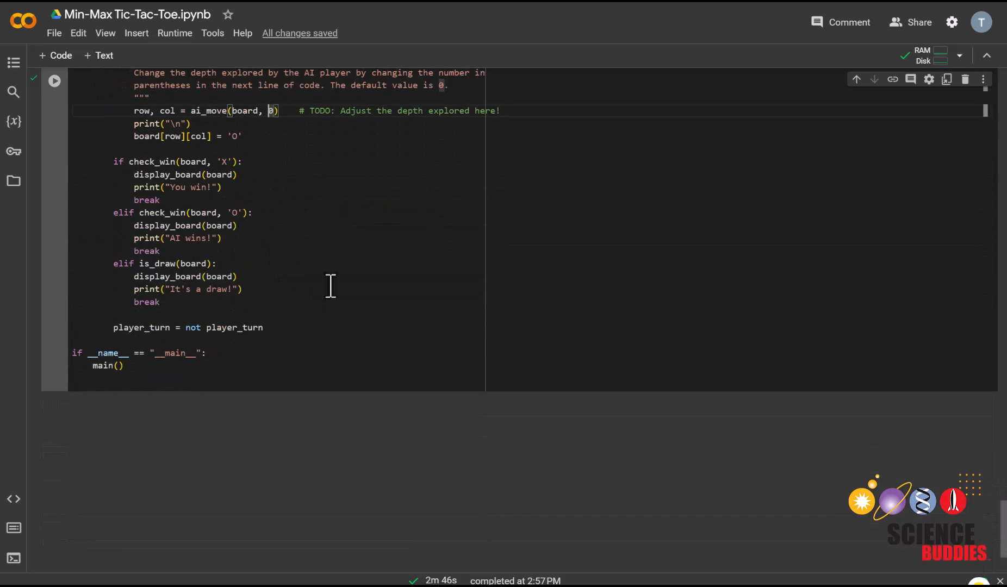
Run main() at depth 0 and play X down the left column with moves 0/0, 1/0, 2/0.
{"action": "left_click", "coordinate": [54, 80]}
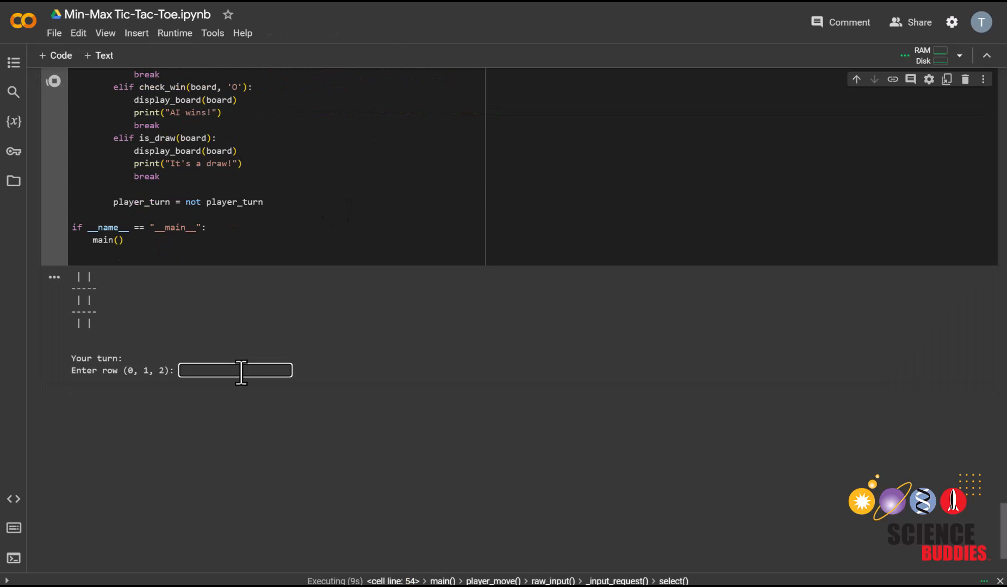
{"action": "type", "text": "0"}
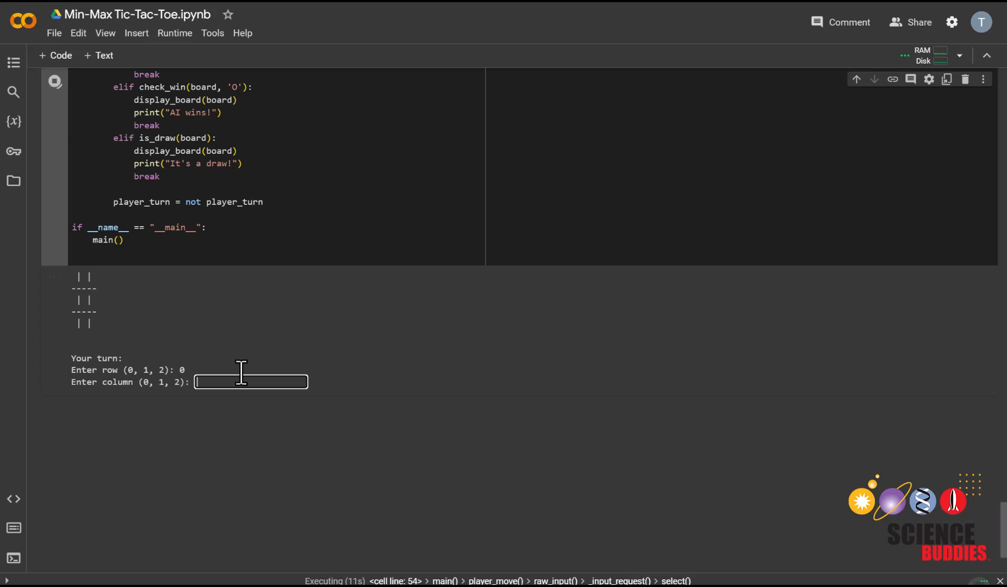
{"action": "type", "text": "0"}
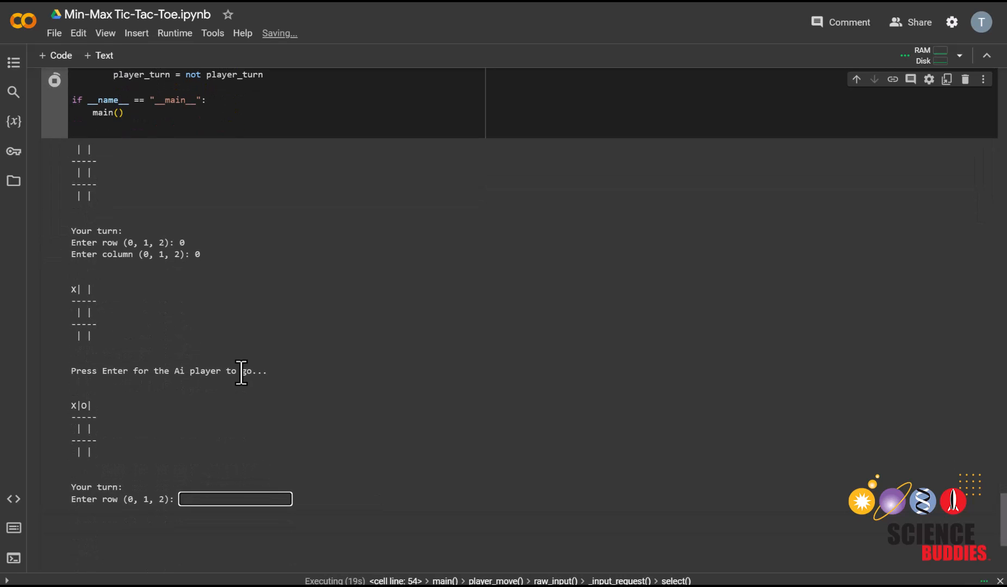
{"action": "type", "text": "1"}
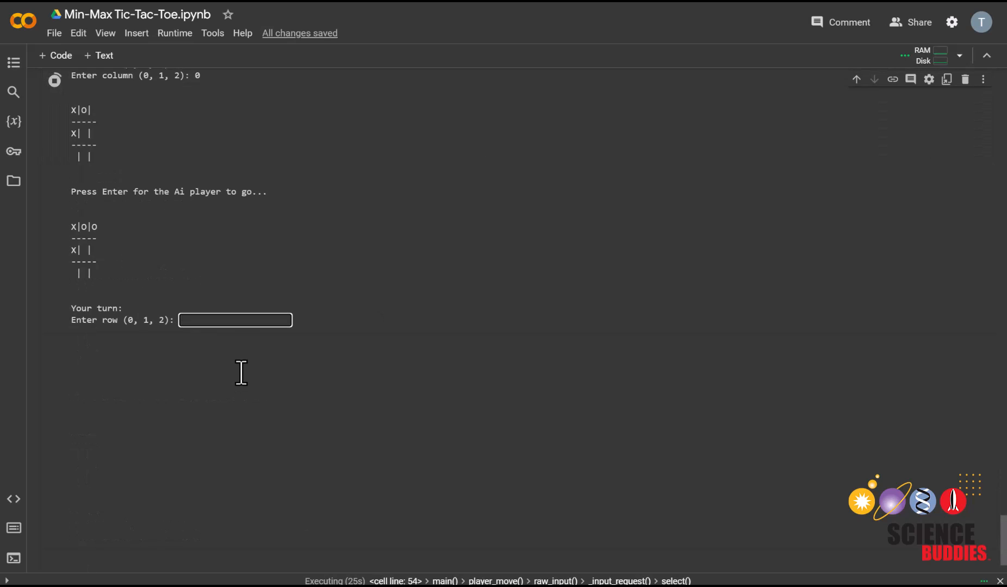
{"action": "type", "text": "2"}
{"action": "type", "text": "0"}
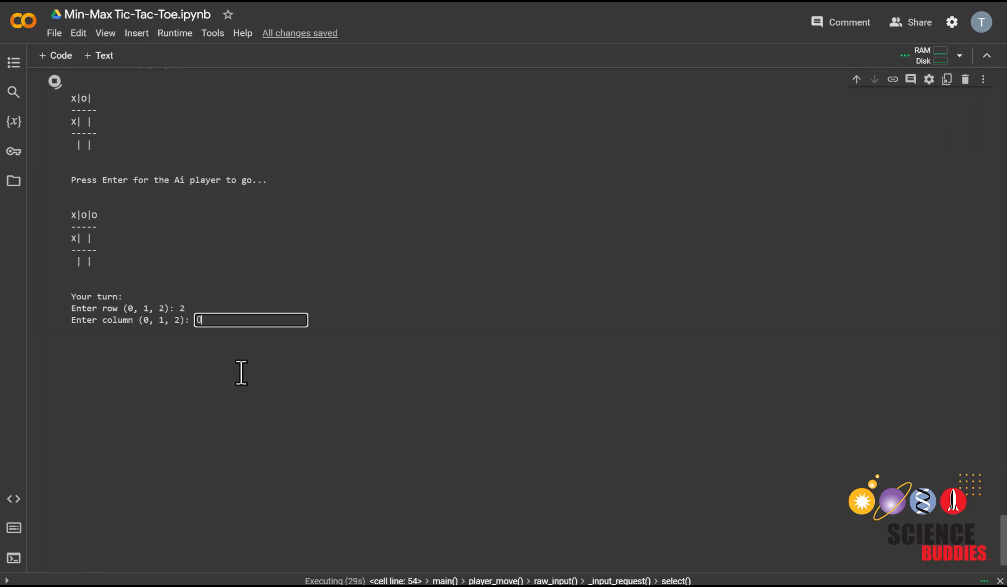
{"action": "key", "text": "Return"}
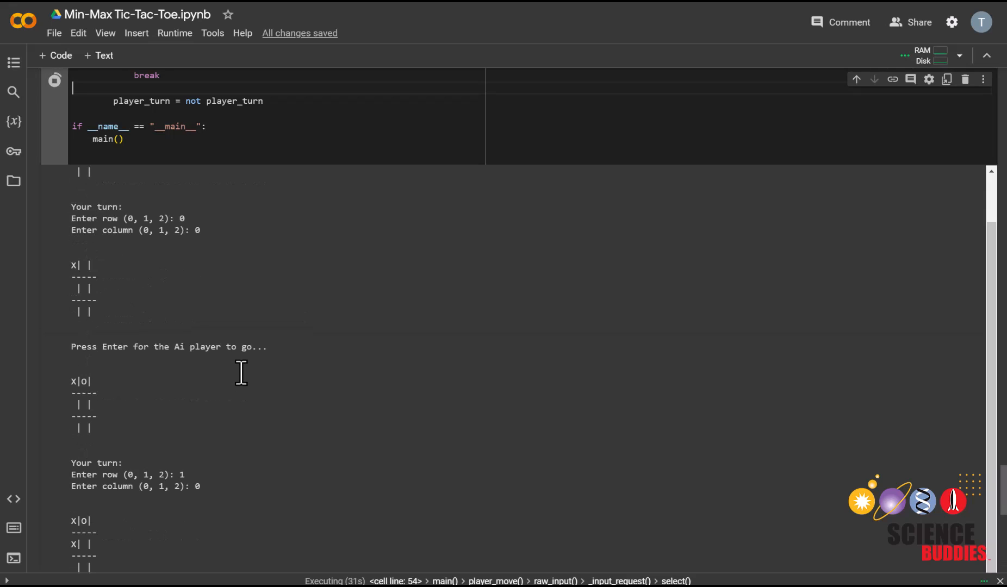
{"action": "mouse_move", "coordinate": [919, 421]}
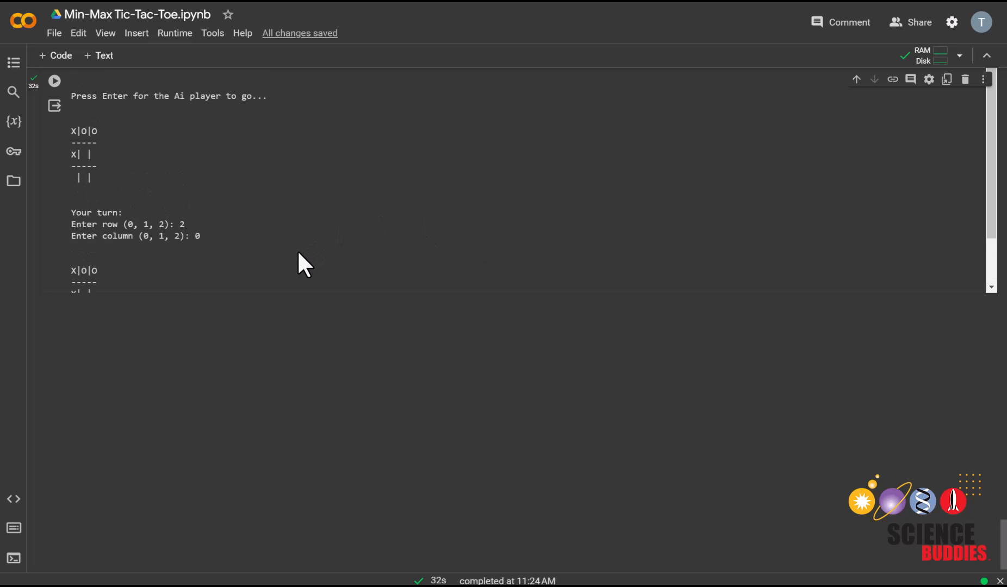
Change the ai_move(board, 0) call's depth argument from 0 to 8.
{"action": "scroll", "scroll_direction": "up", "scroll_amount": 3}
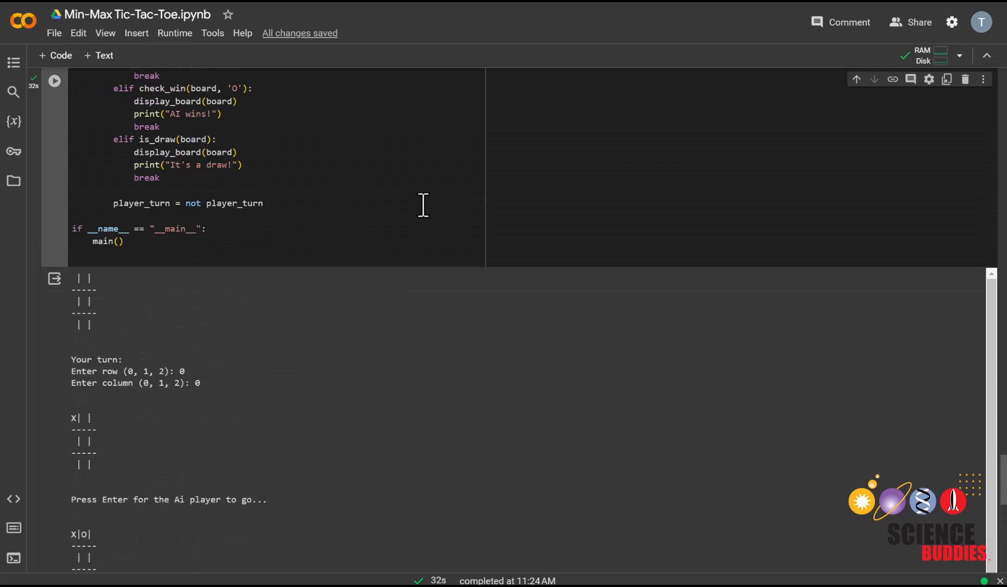
{"action": "scroll", "scroll_direction": "up", "scroll_amount": 3}
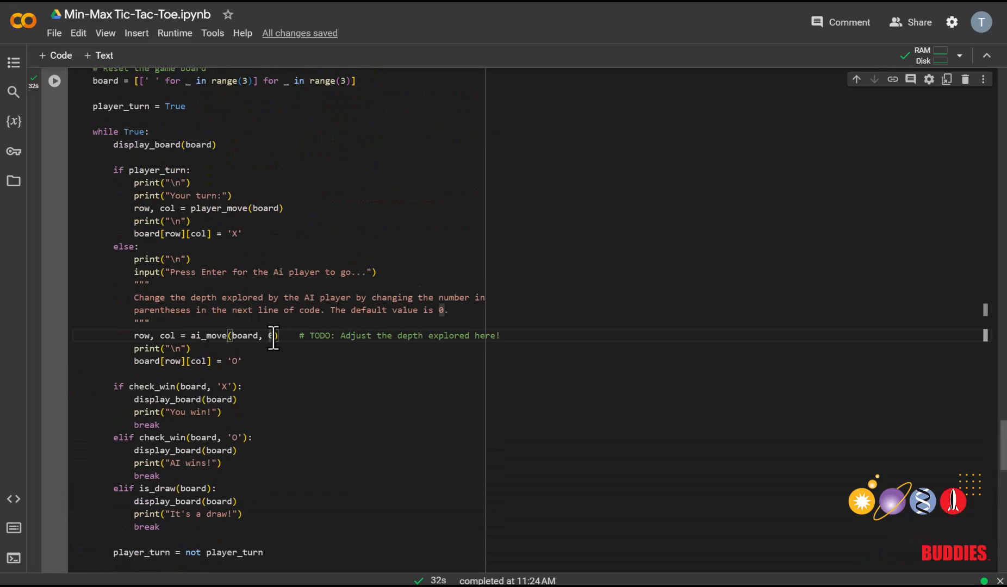
{"action": "key", "text": "Backspace"}
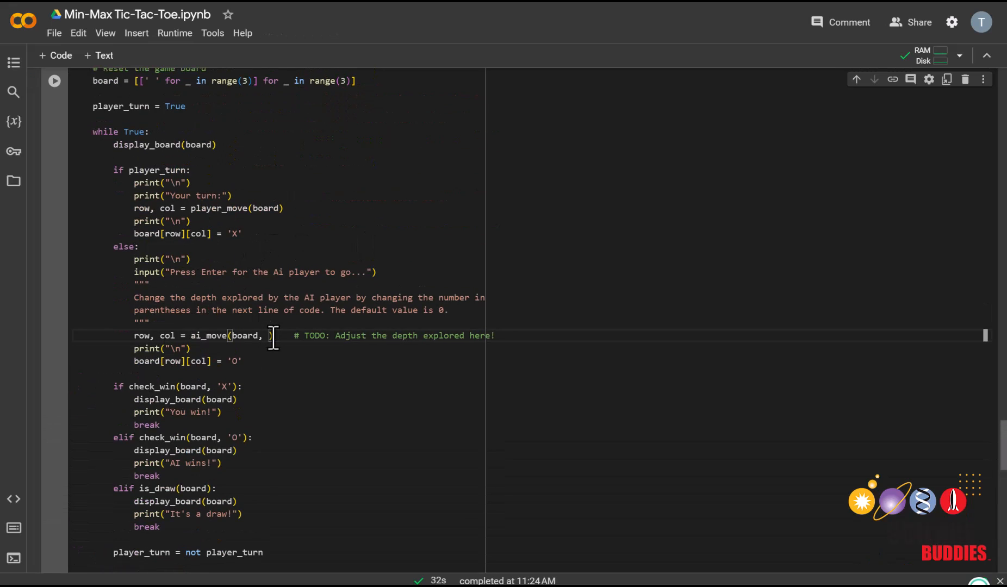
{"action": "type", "text": "8"}
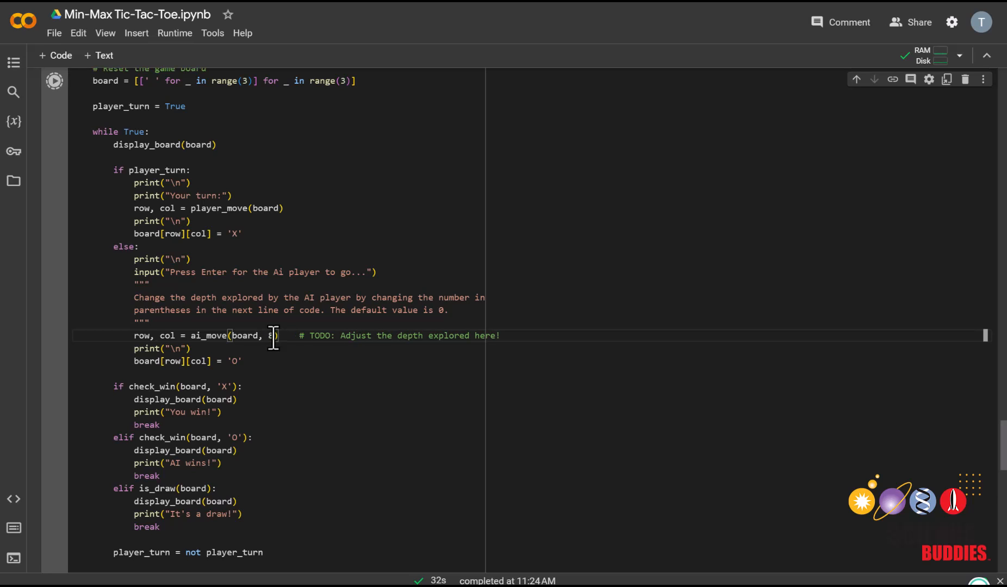
Run main() against the depth-8 AI, entering moves 2 and 1 until the game ends with 'AI wins!'.
{"action": "left_click", "coordinate": [54, 80]}
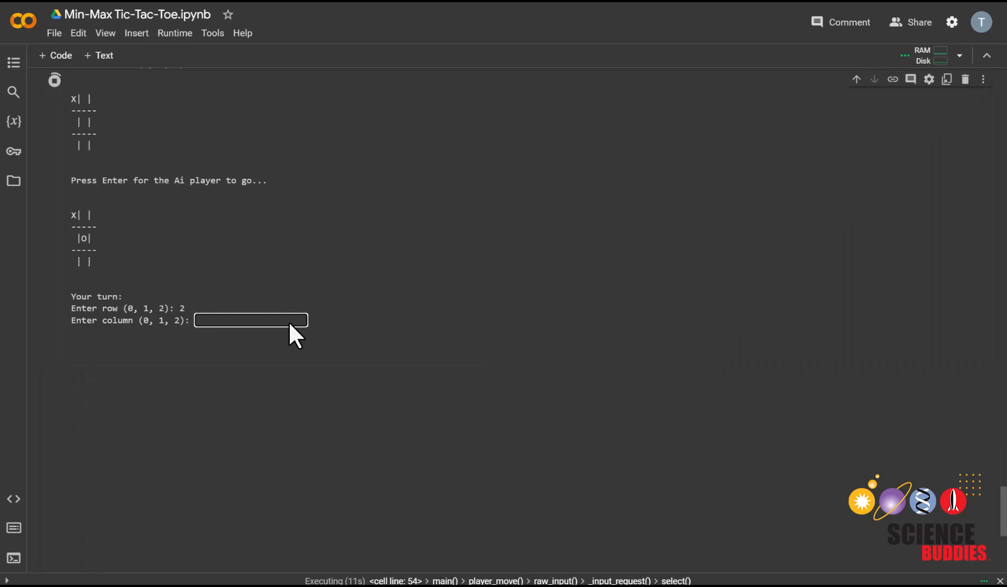
{"action": "type", "text": "2"}
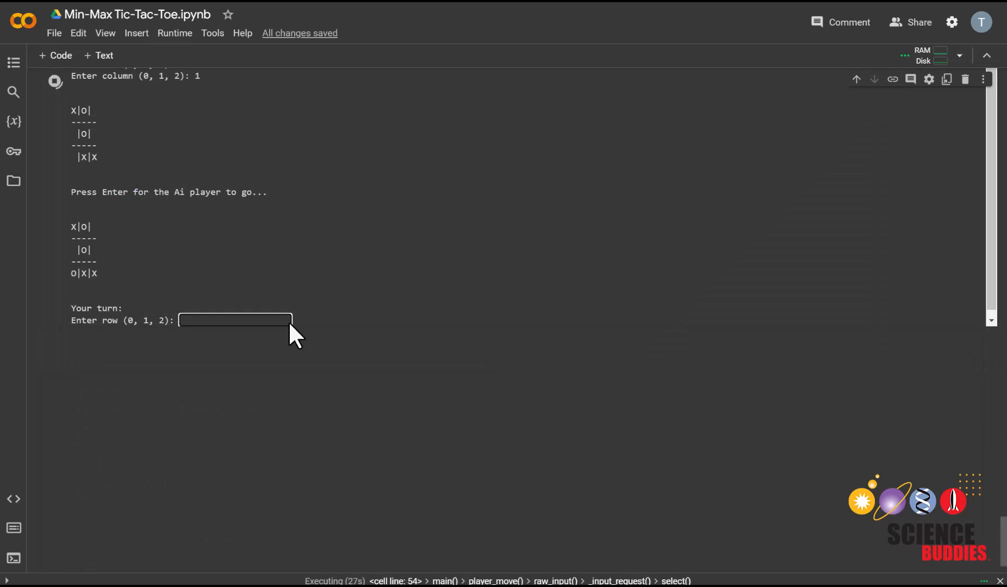
{"action": "type", "text": "1"}
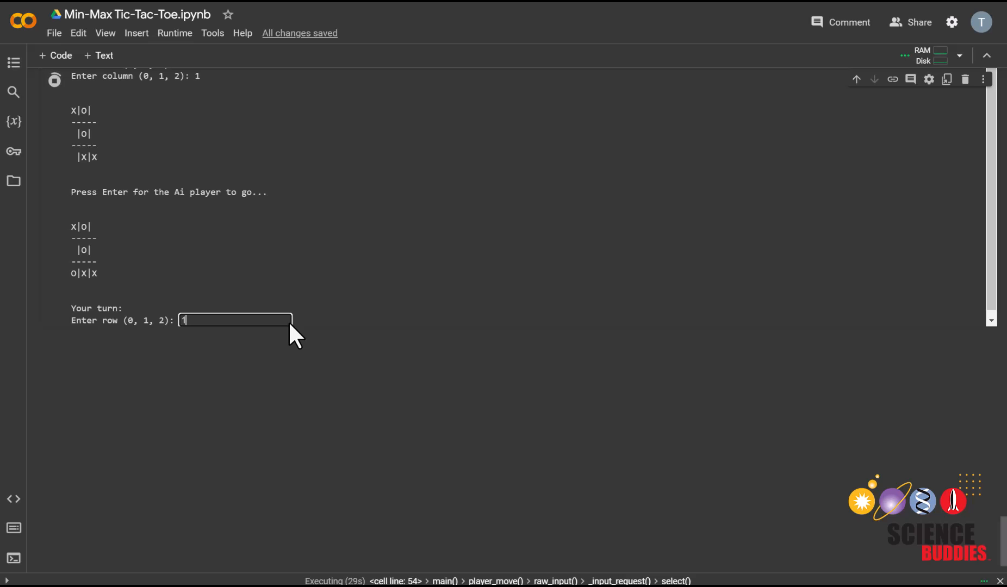
{"action": "key", "text": "Return"}
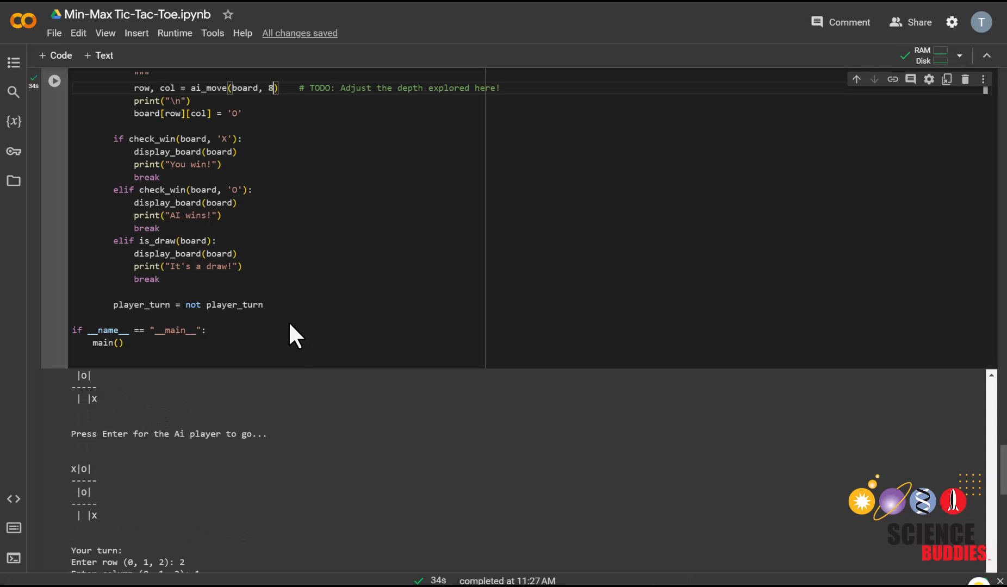
{"action": "scroll", "scroll_direction": "down", "scroll_amount": 3}
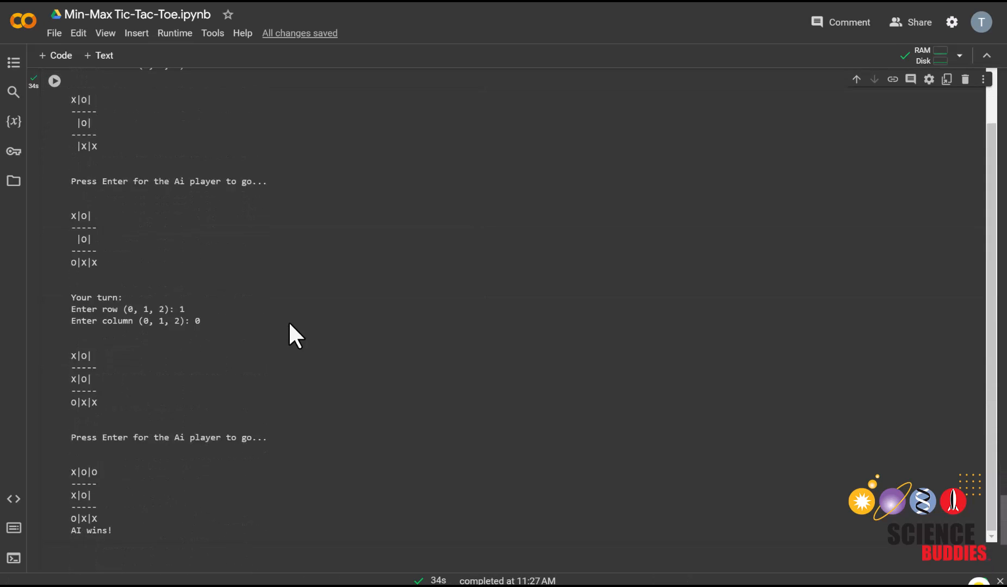
{"action": "scroll", "scroll_direction": "down", "scroll_amount": 3}
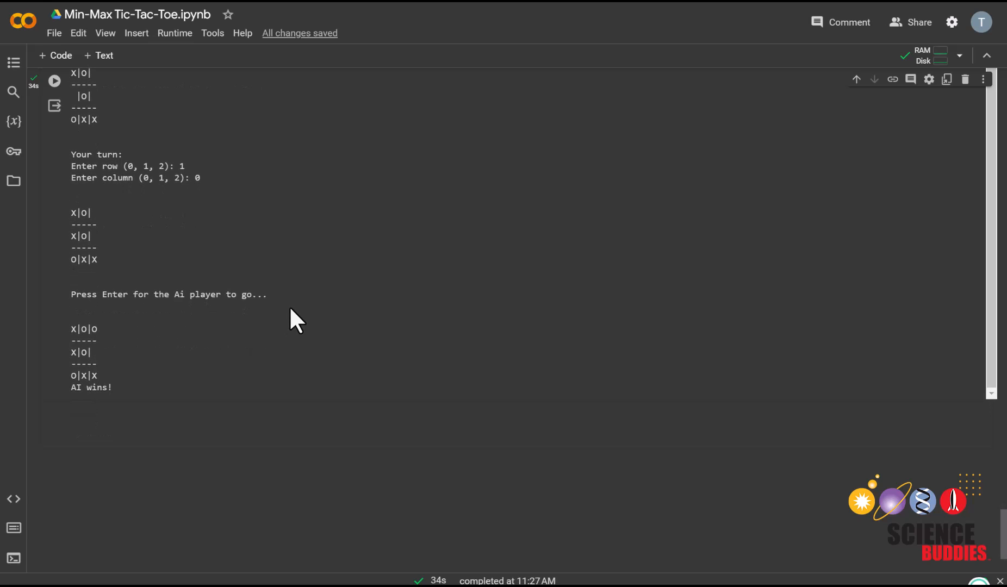
{"action": "mouse_move", "coordinate": [481, 41]}
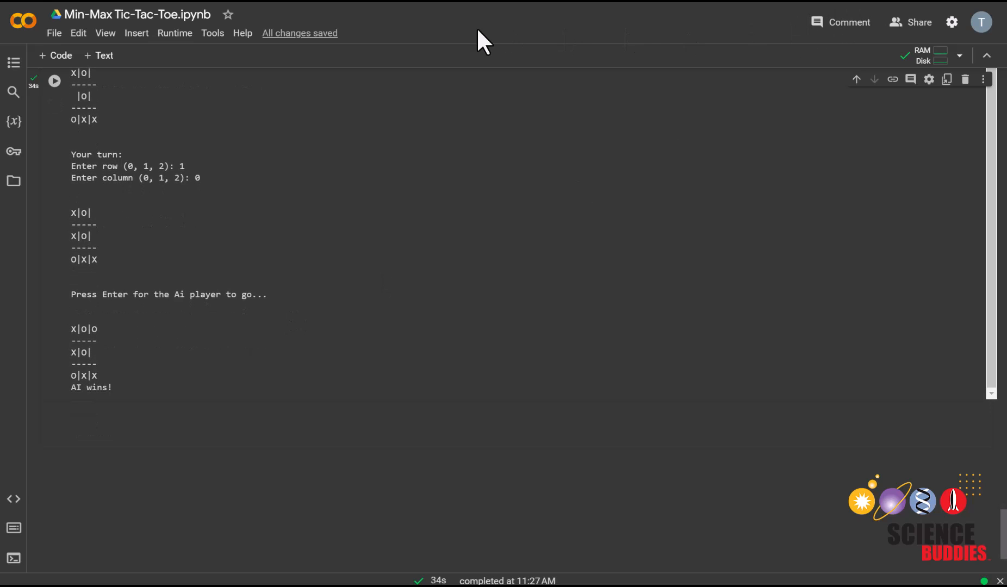